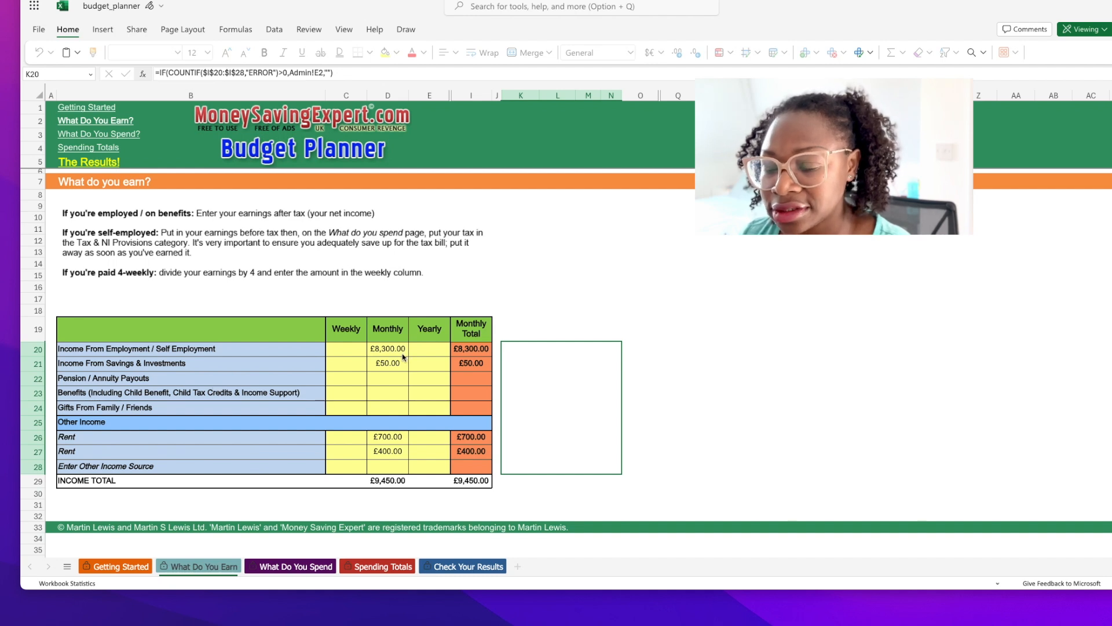
Review the employment, savings and rent income entries, then switch to the spending sheet
click(388, 348)
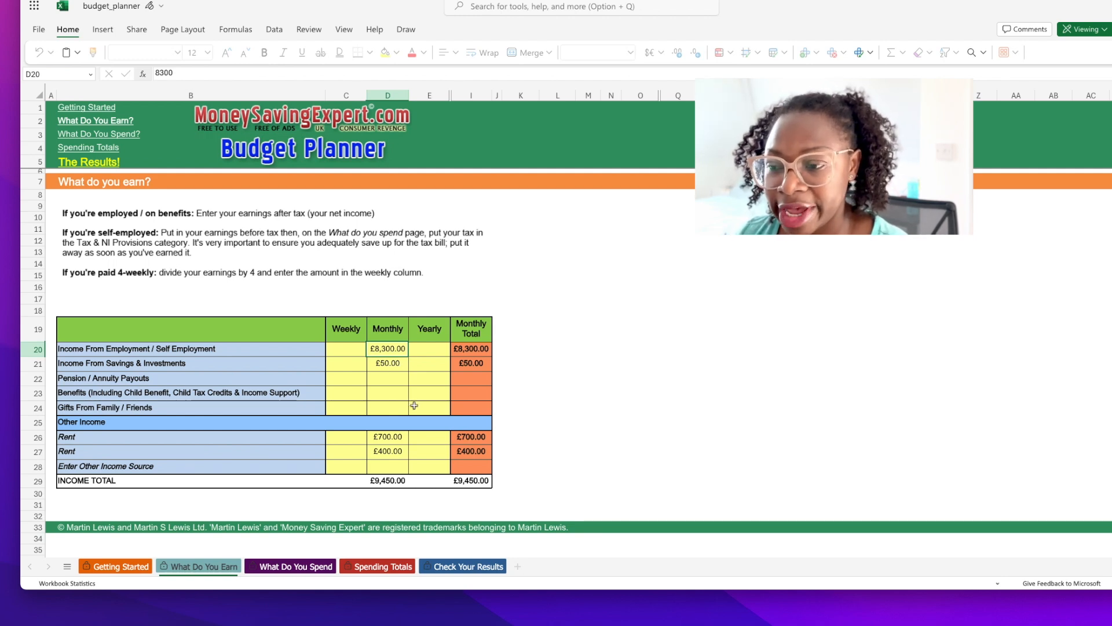
click(387, 363)
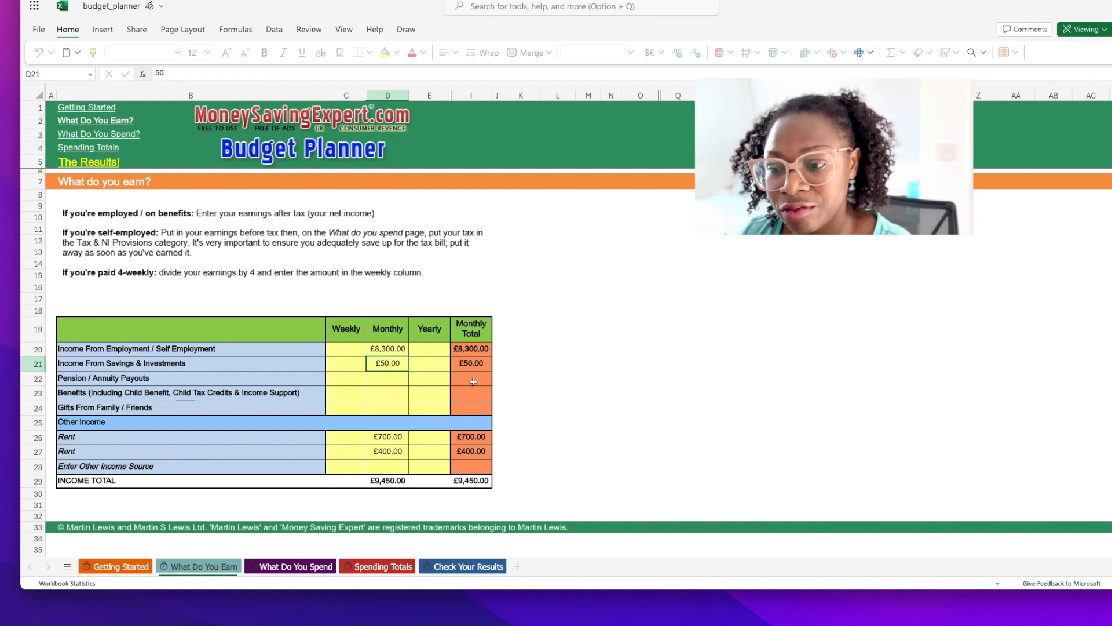
click(388, 437)
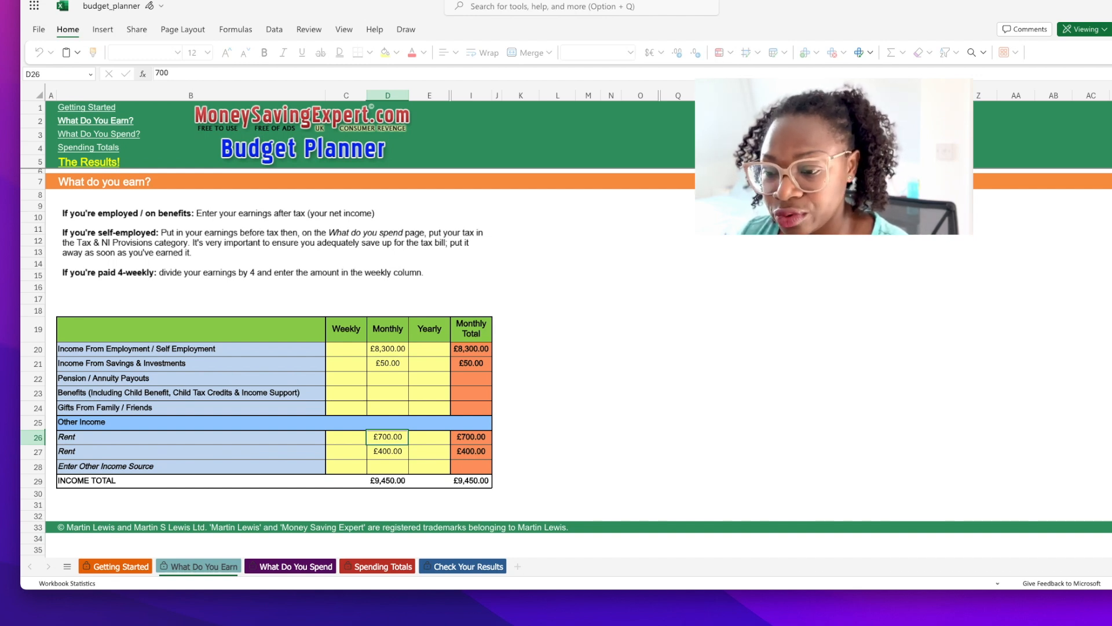
click(387, 466)
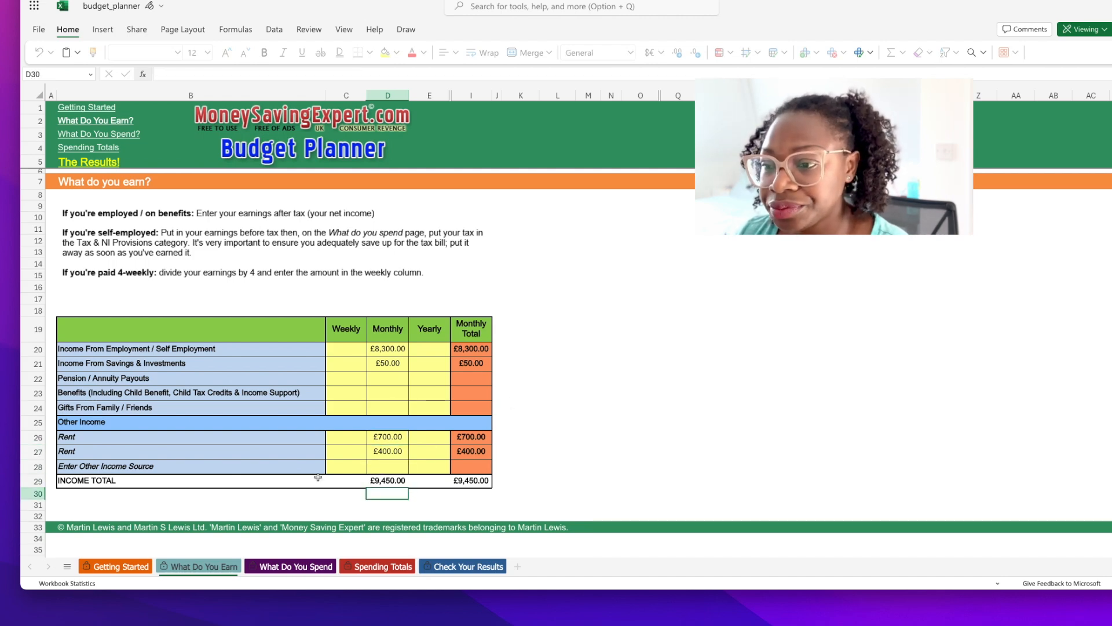
click(296, 566)
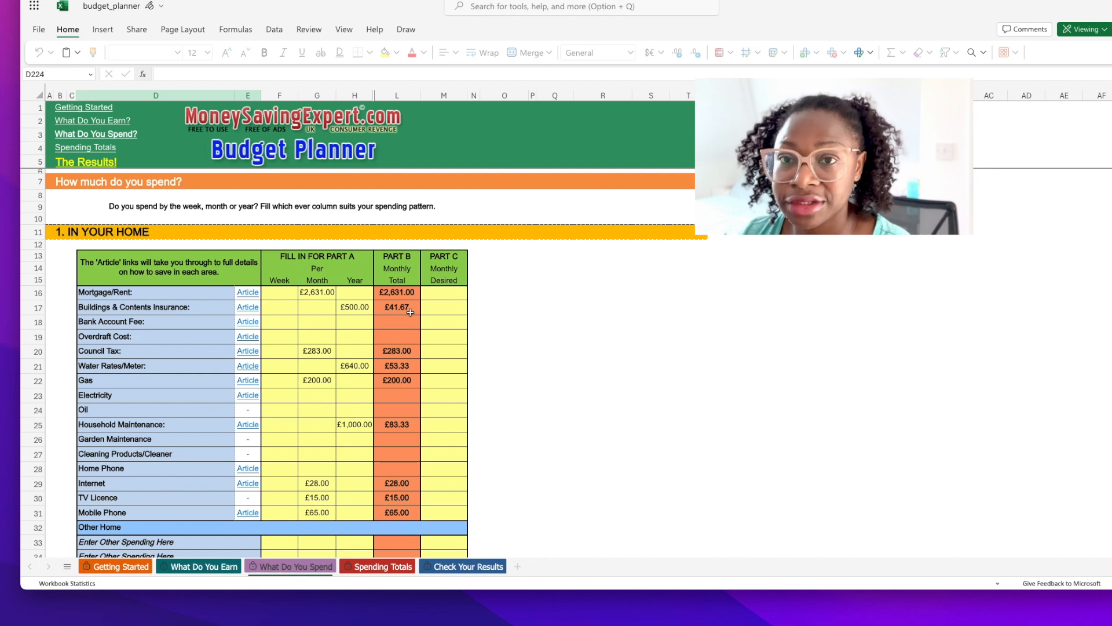
mouse_move(366, 307)
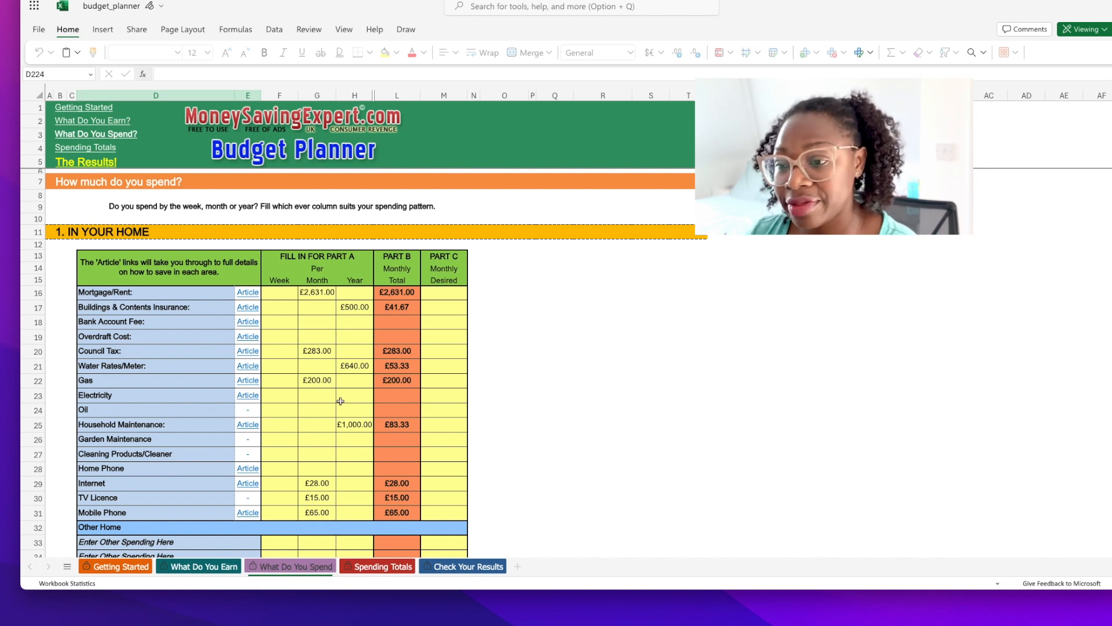
mouse_move(397, 395)
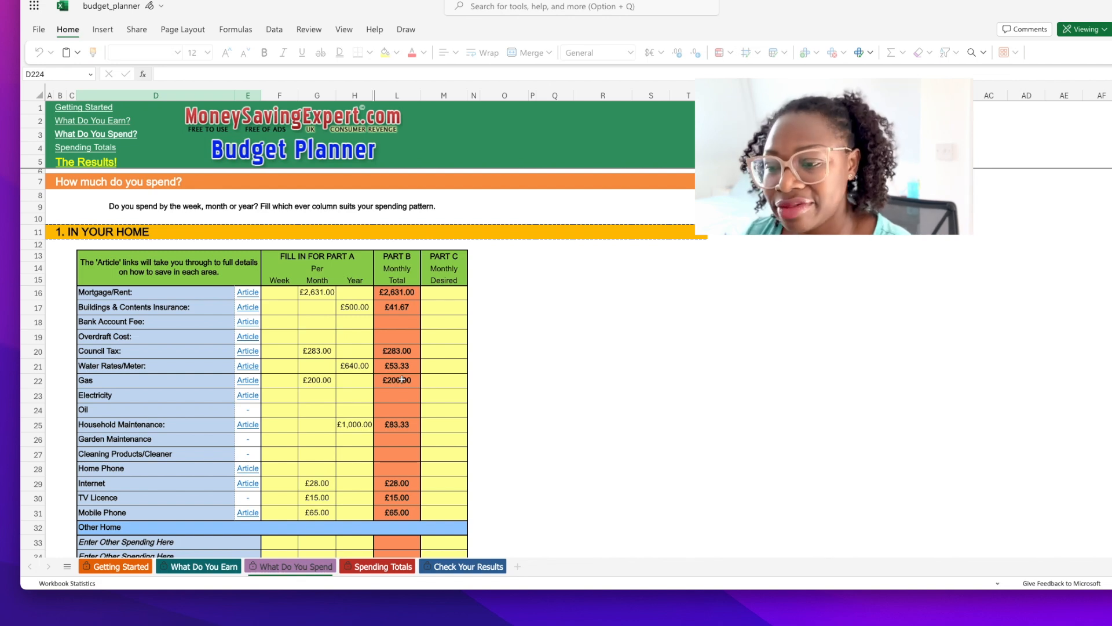
mouse_move(379, 436)
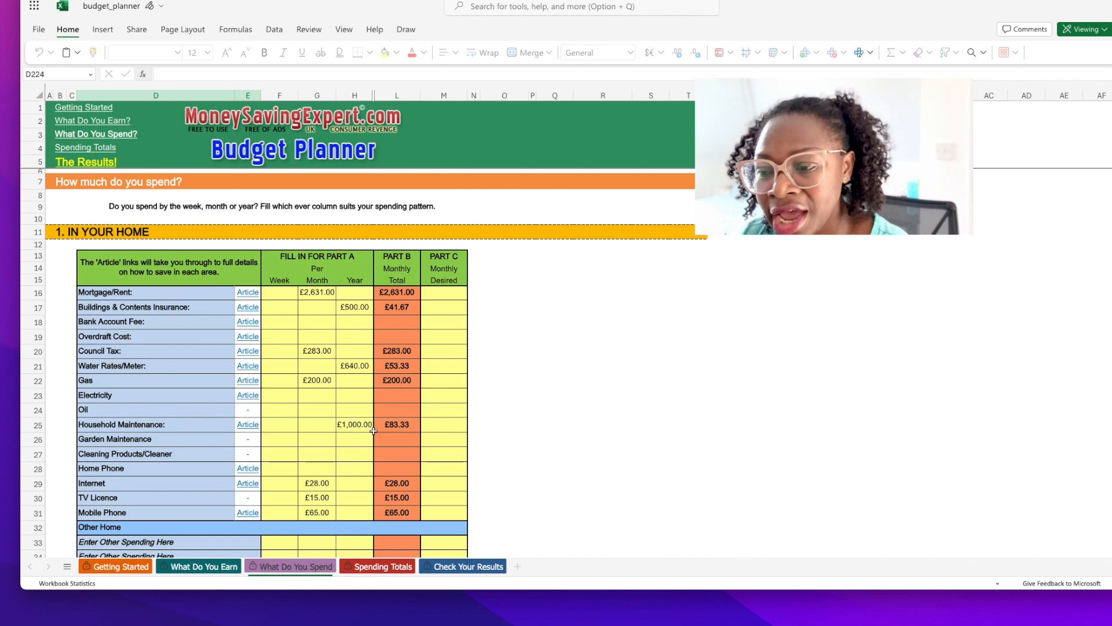
scroll(down, 3)
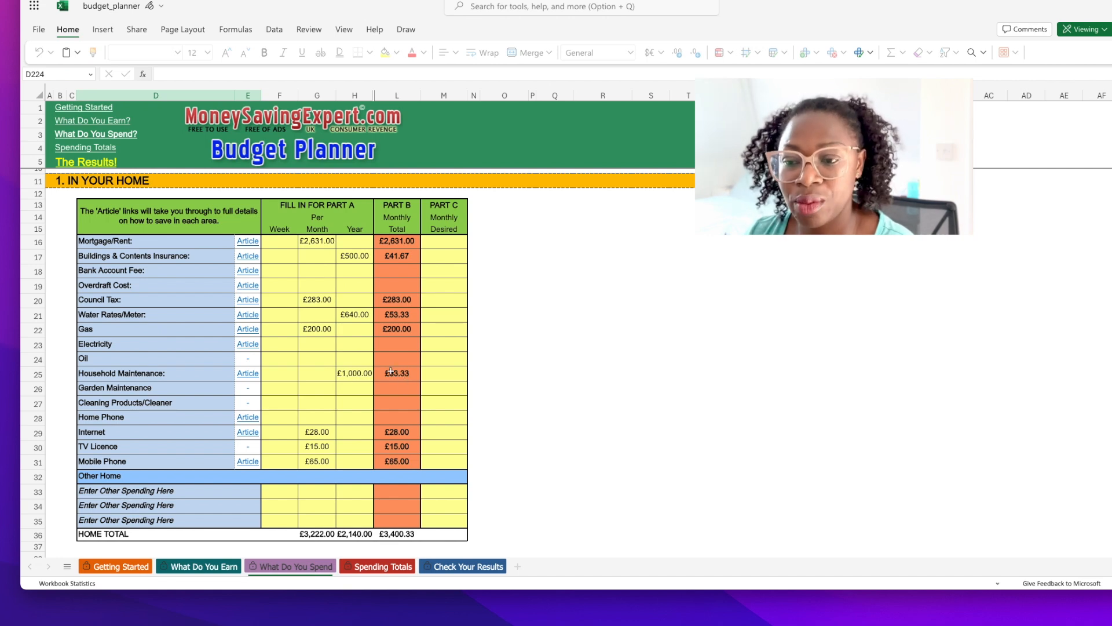
mouse_move(414, 392)
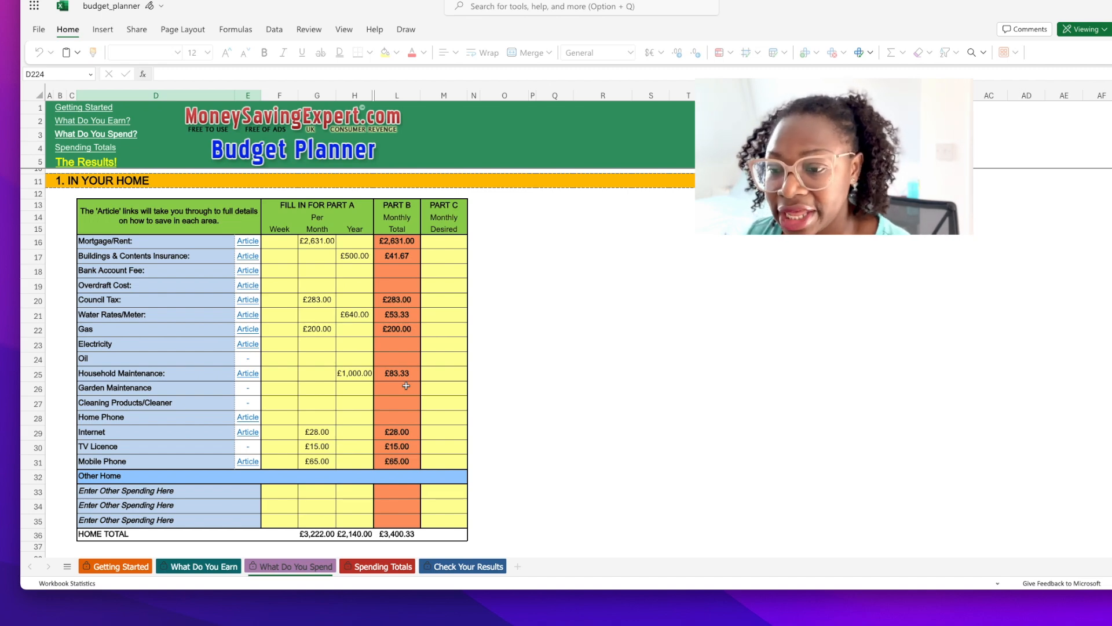
scroll(down, 3)
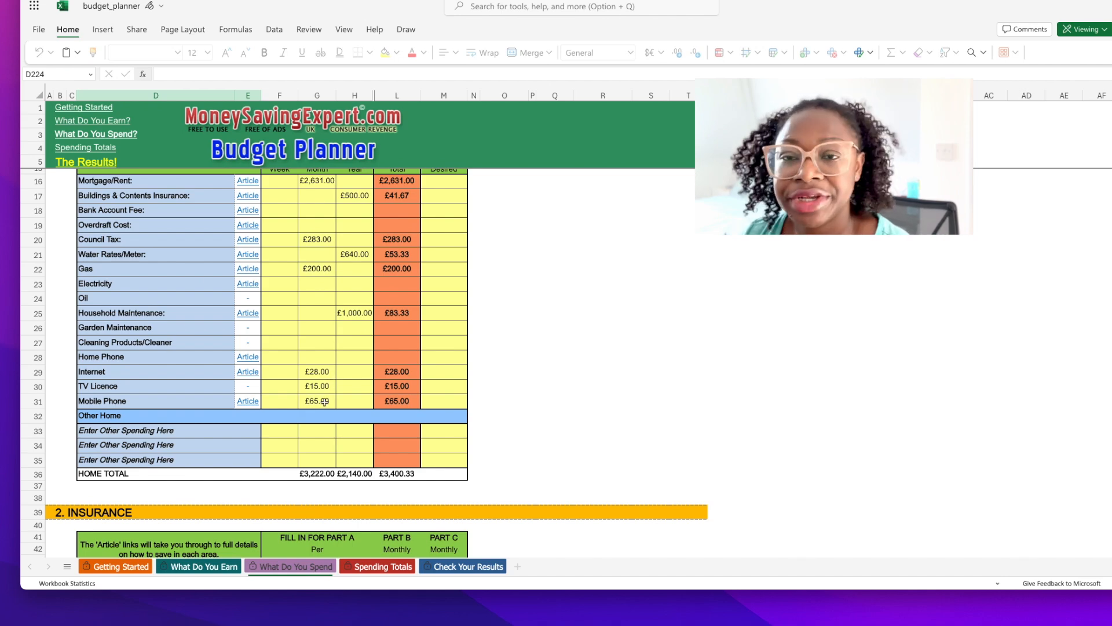
scroll(down, 3)
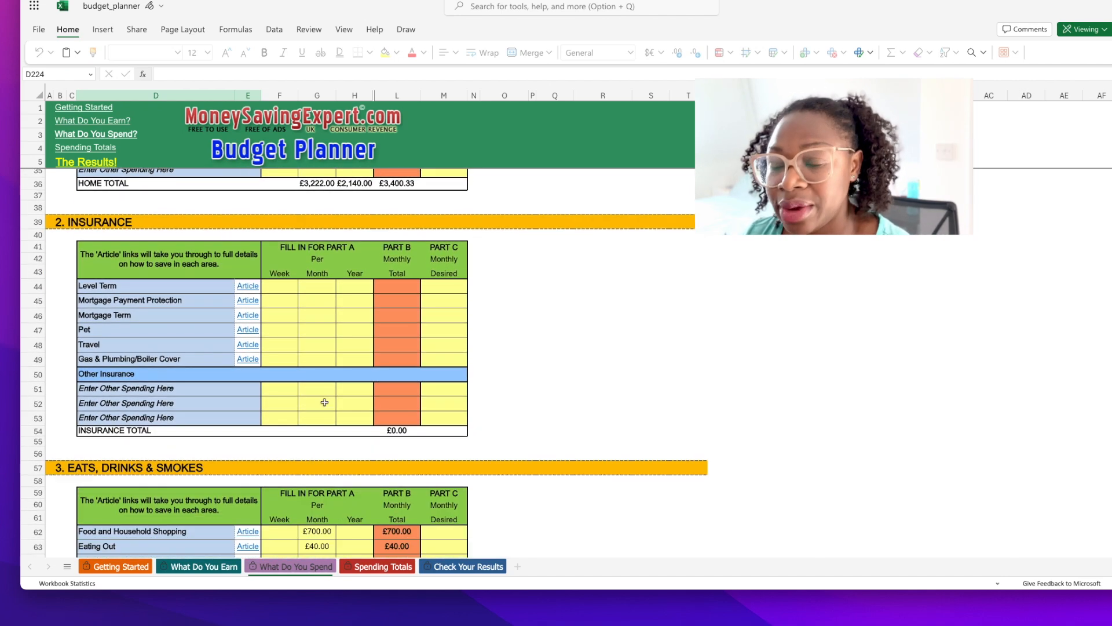
scroll(down, 3)
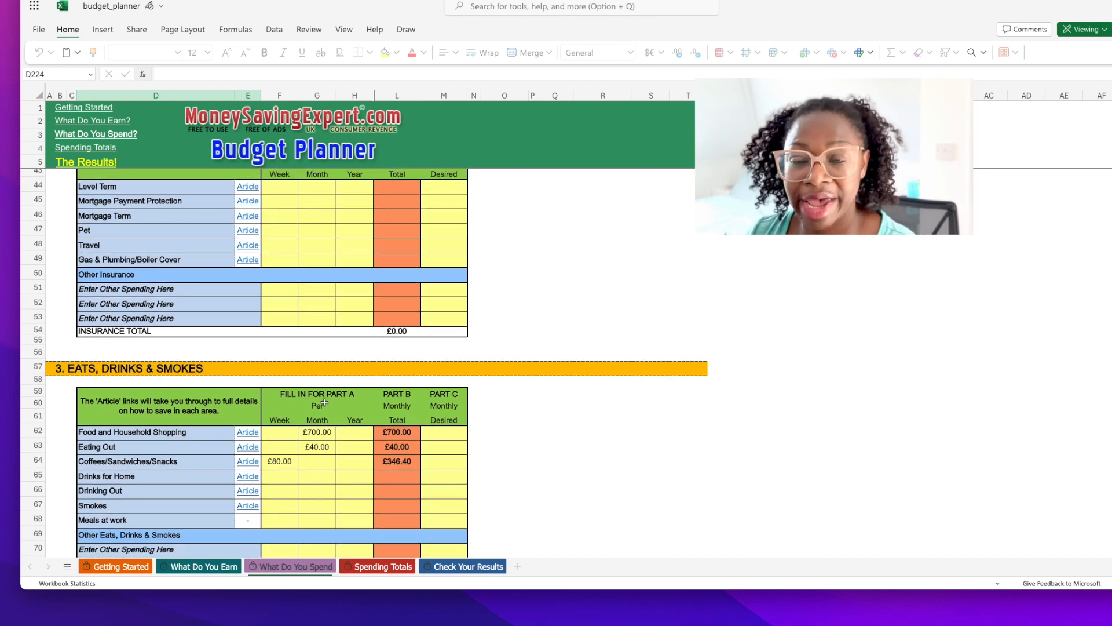
scroll(up, 3)
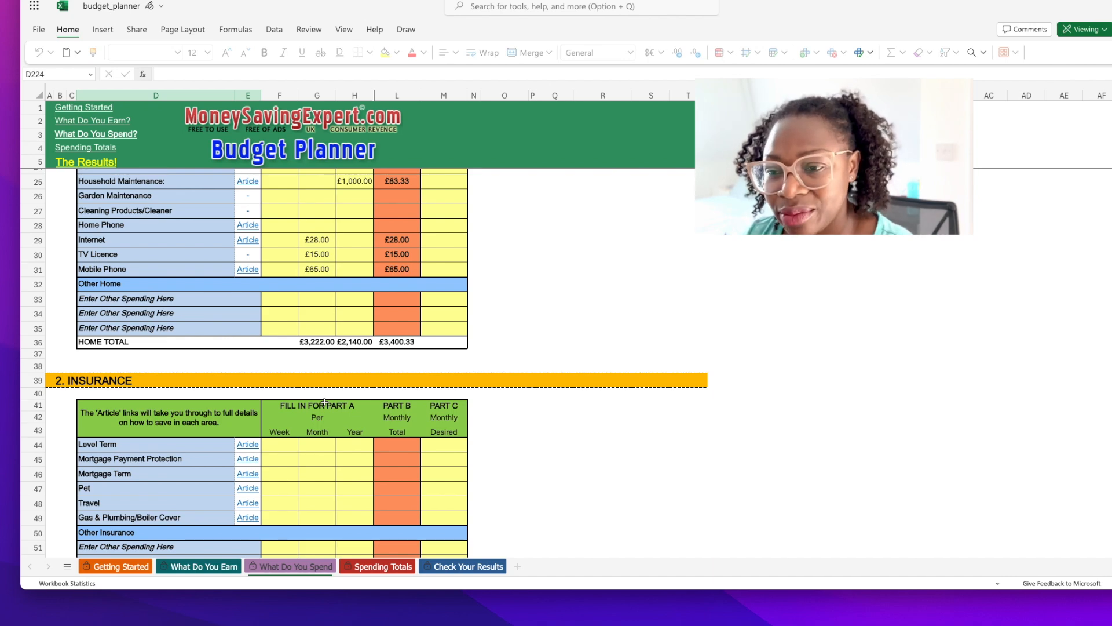
scroll(down, 3)
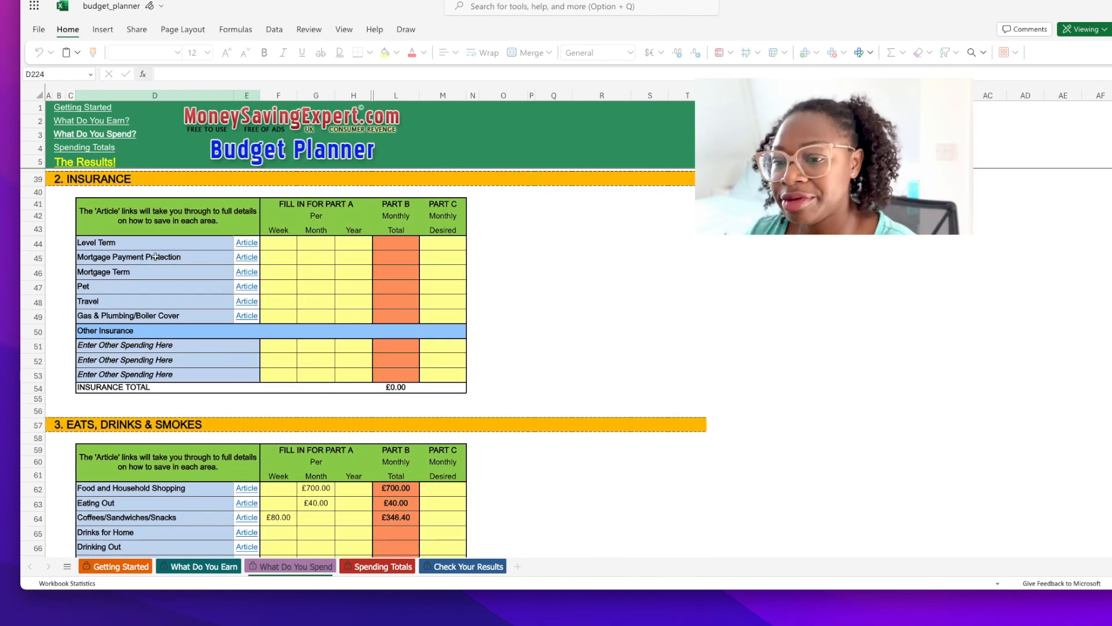
mouse_move(191, 269)
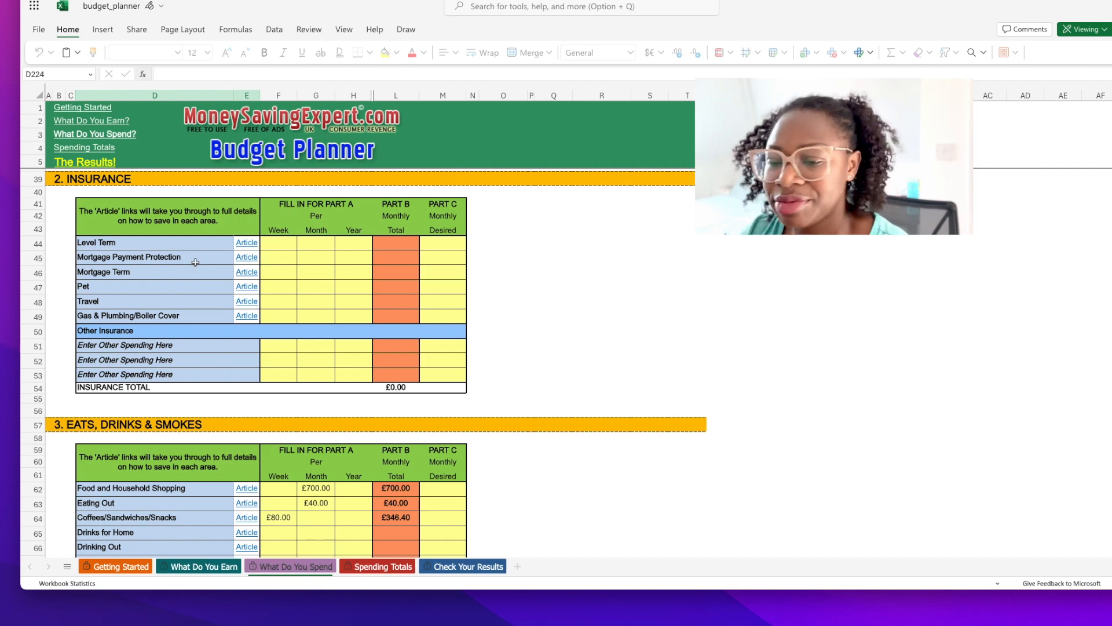
scroll(down, 3)
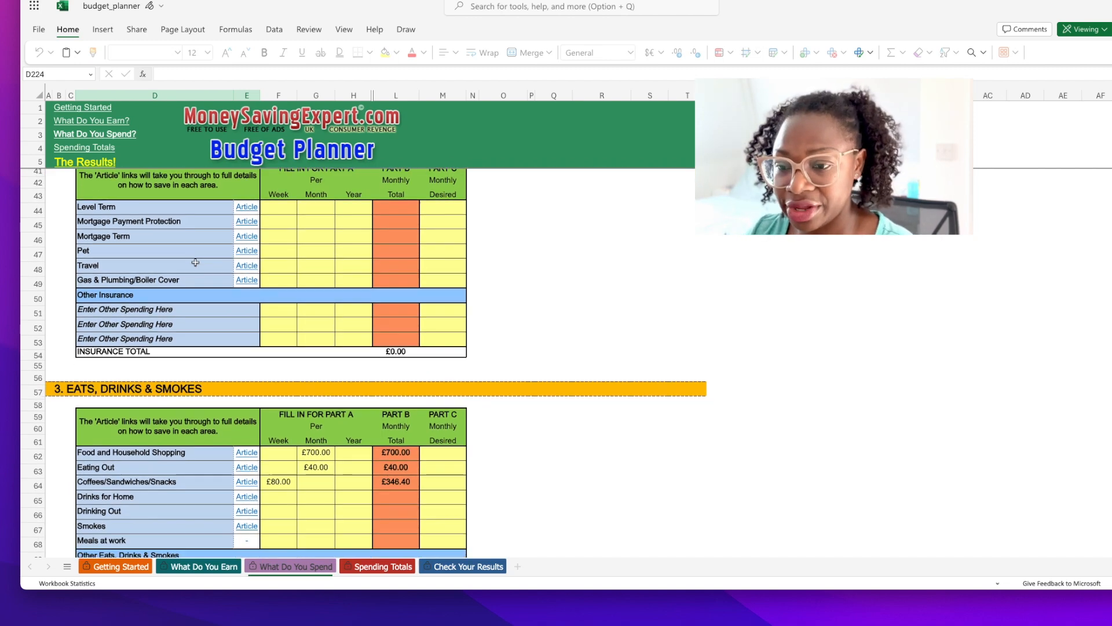
scroll(down, 3)
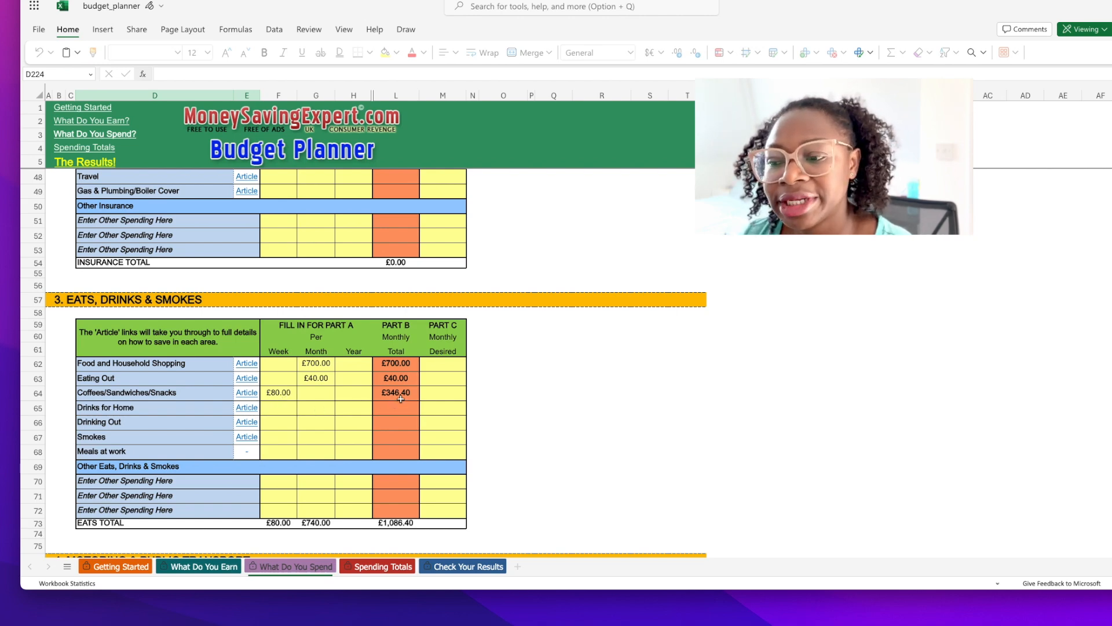
scroll(down, 3)
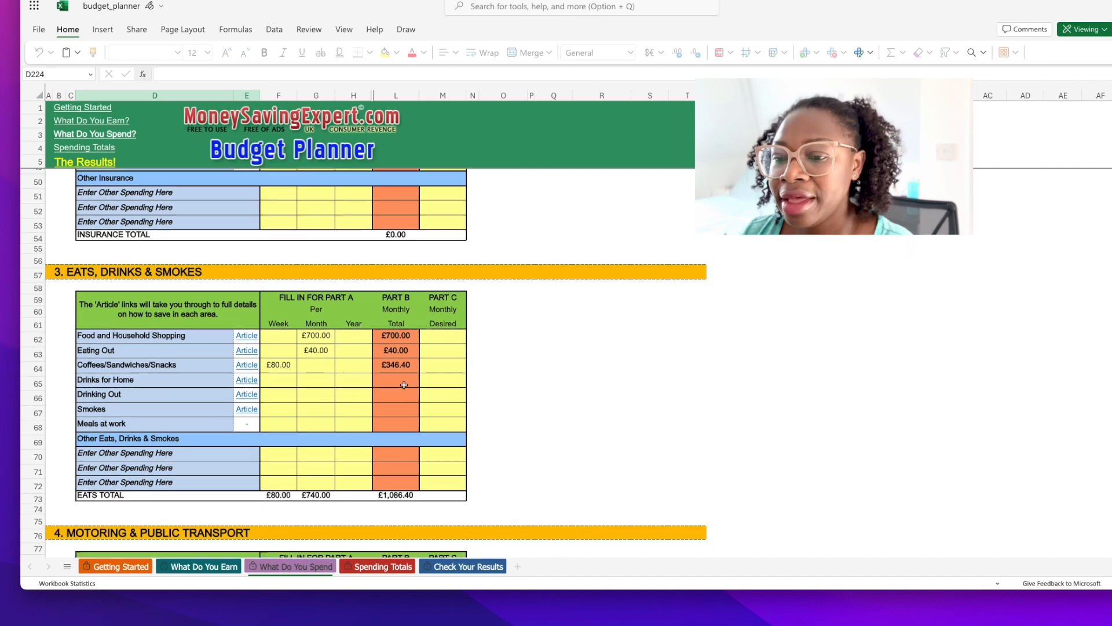
scroll(down, 3)
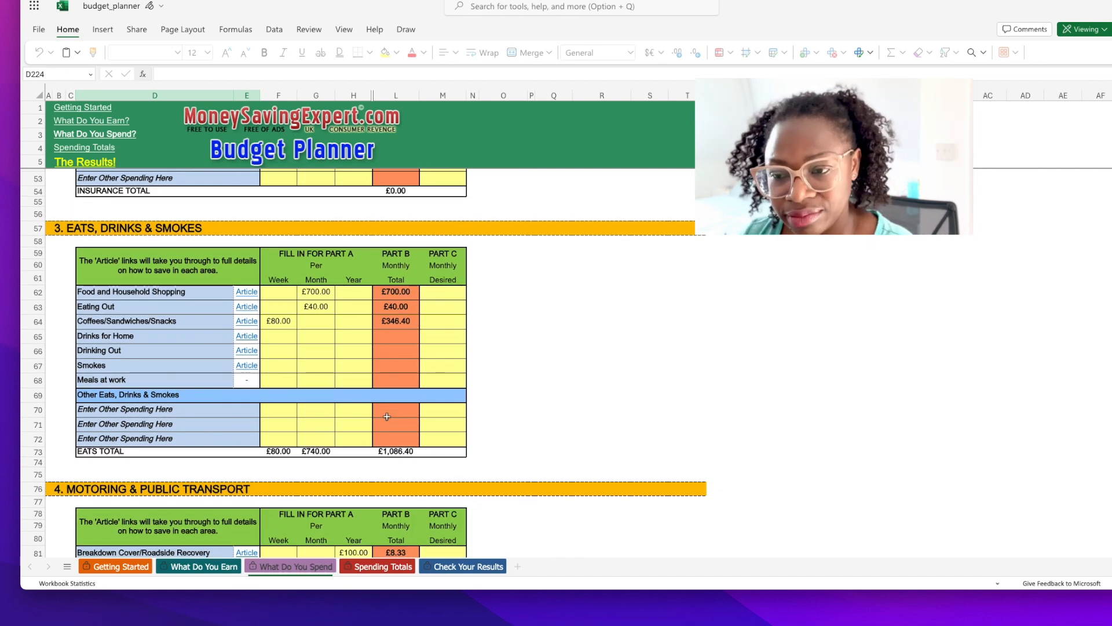
scroll(down, 3)
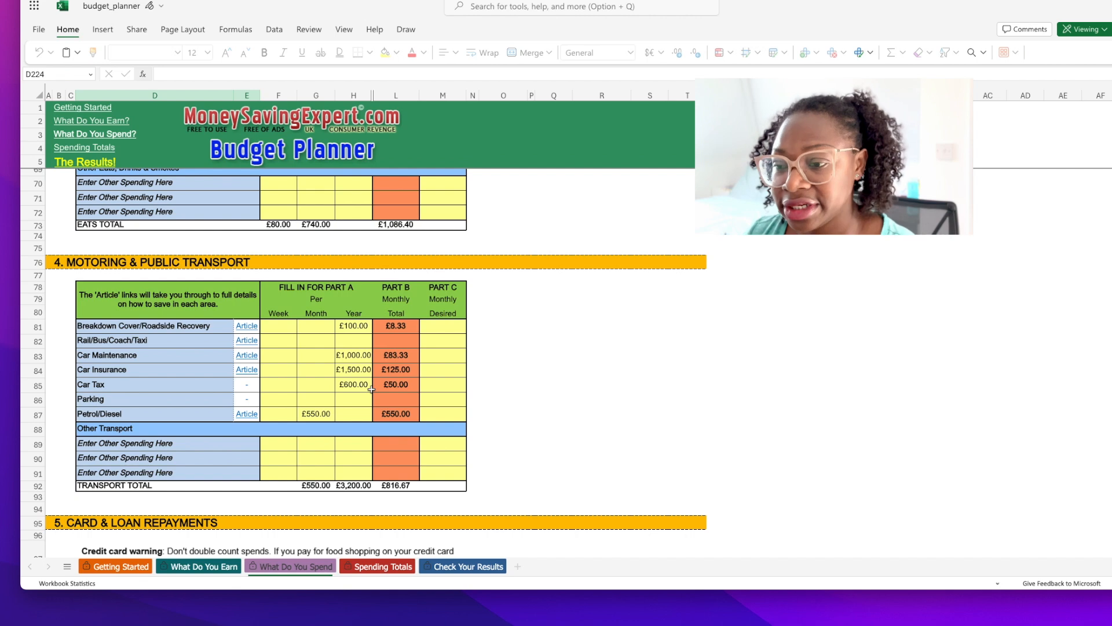
mouse_move(347, 370)
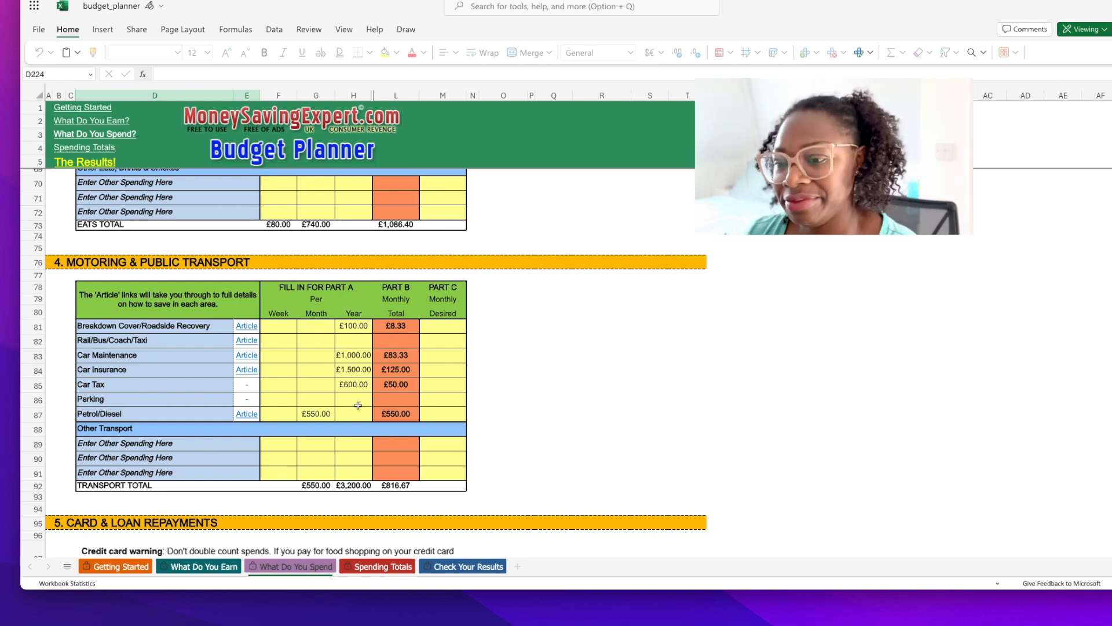
scroll(down, 3)
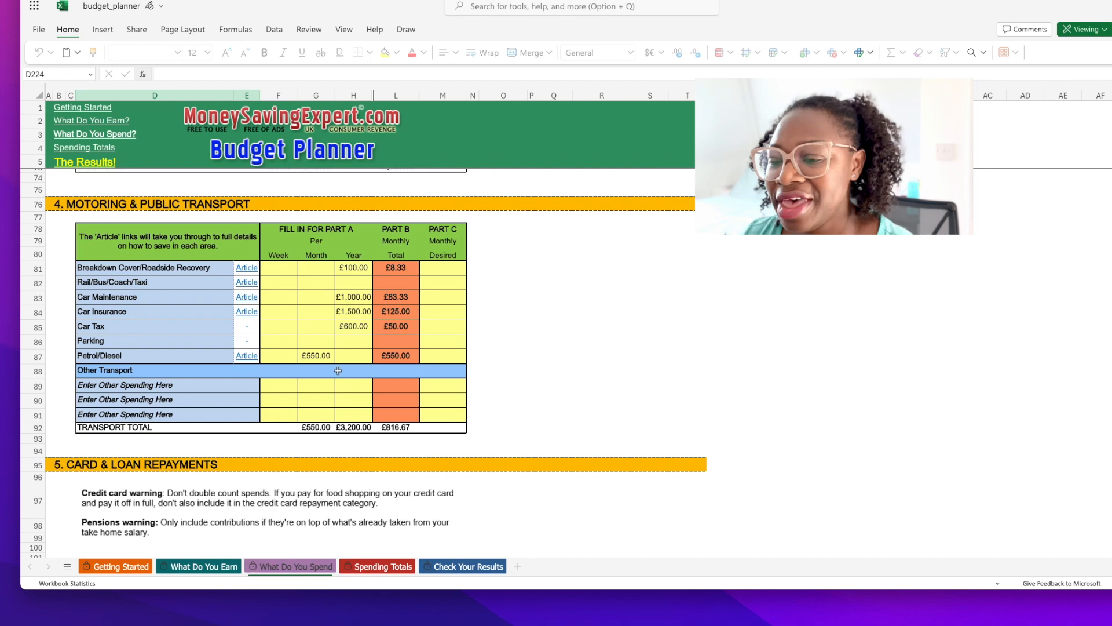
scroll(down, 3)
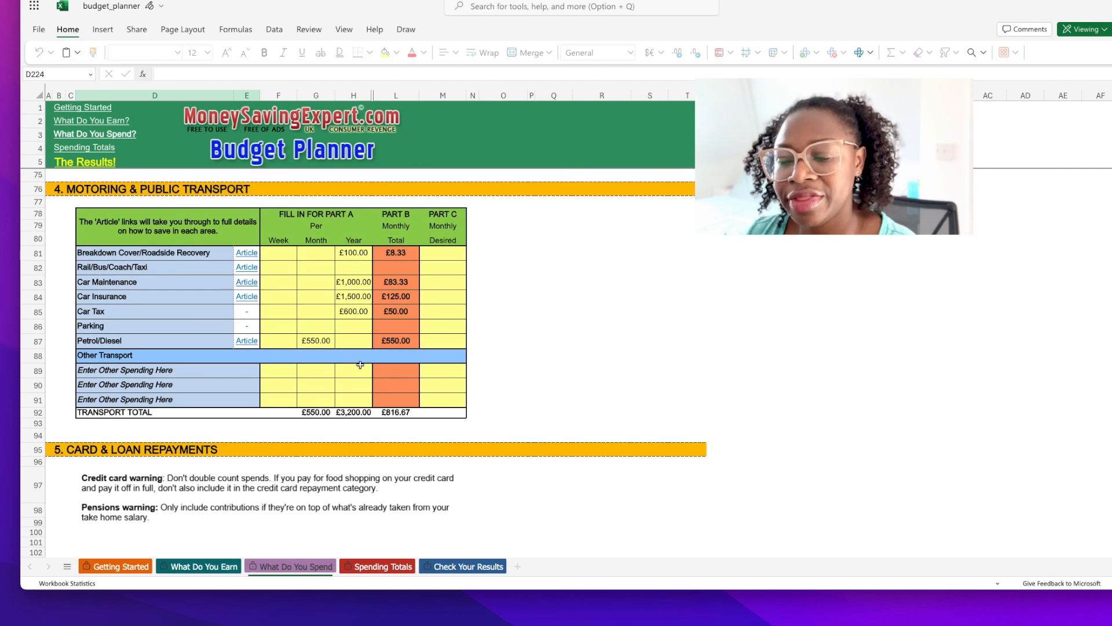
scroll(down, 3)
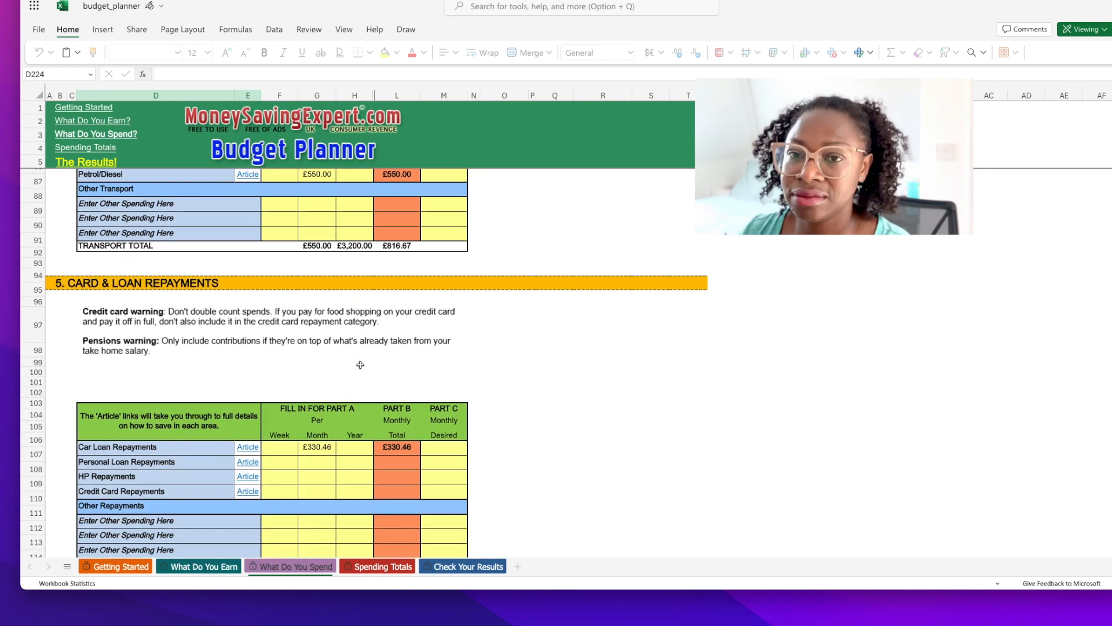
scroll(down, 3)
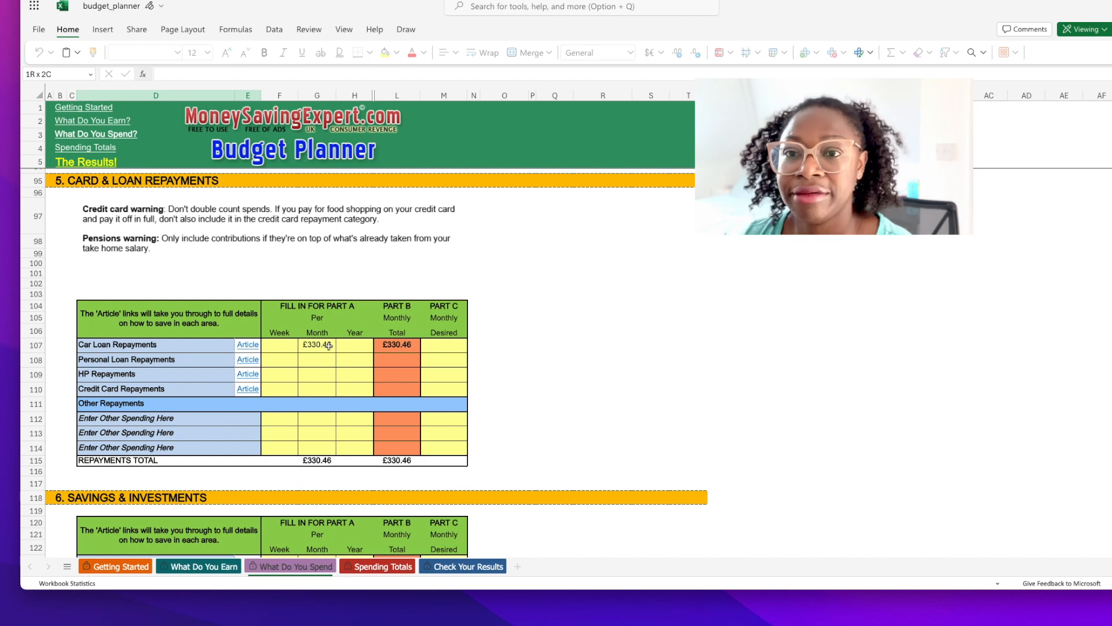
mouse_move(332, 353)
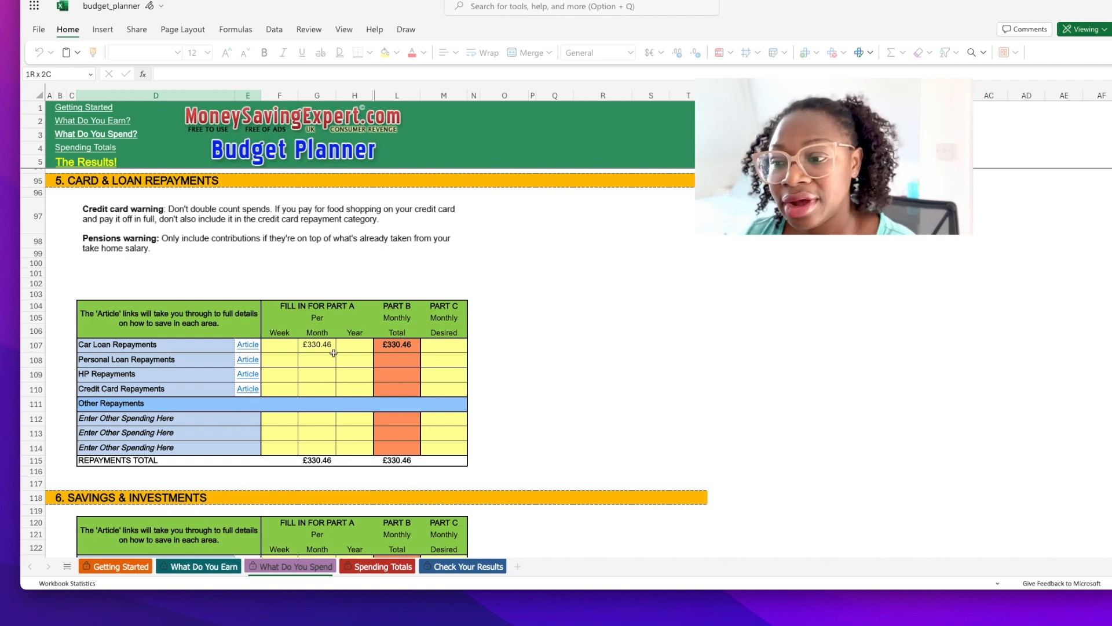
Scroll to Savings & Investments and check the £200 Mini Cash ISAs and £300 Kids amounts
scroll(down, 3)
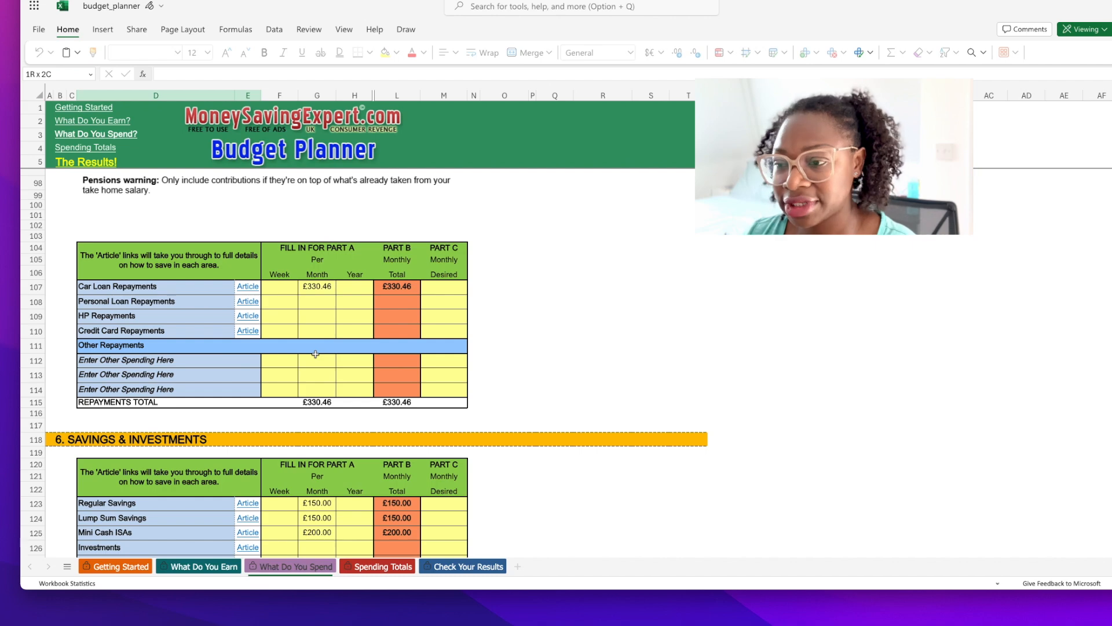
mouse_move(316, 313)
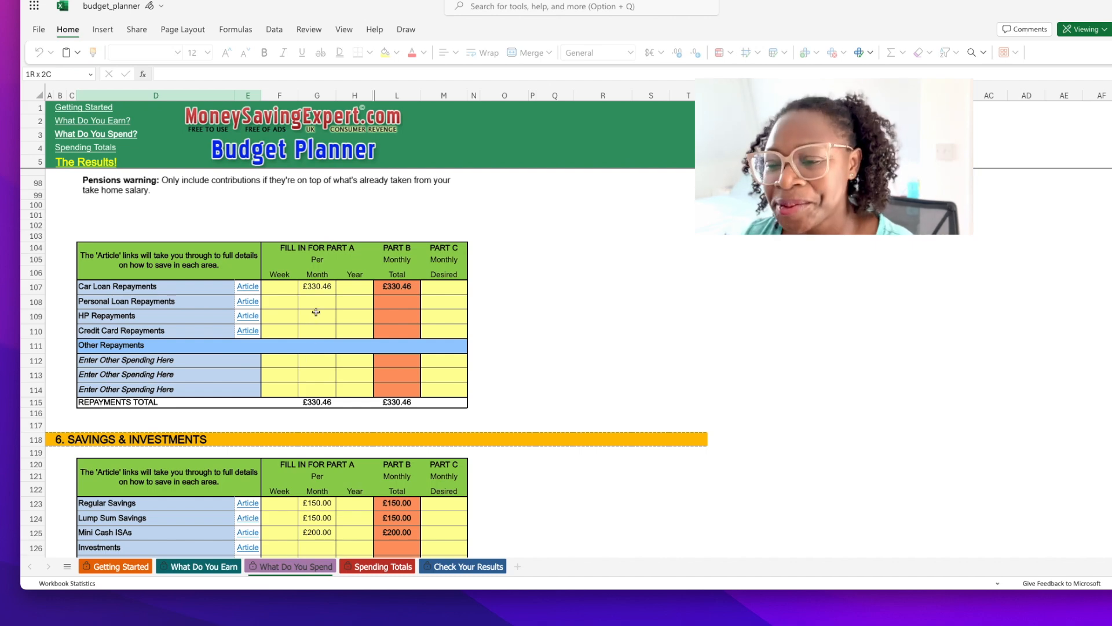
scroll(down, 3)
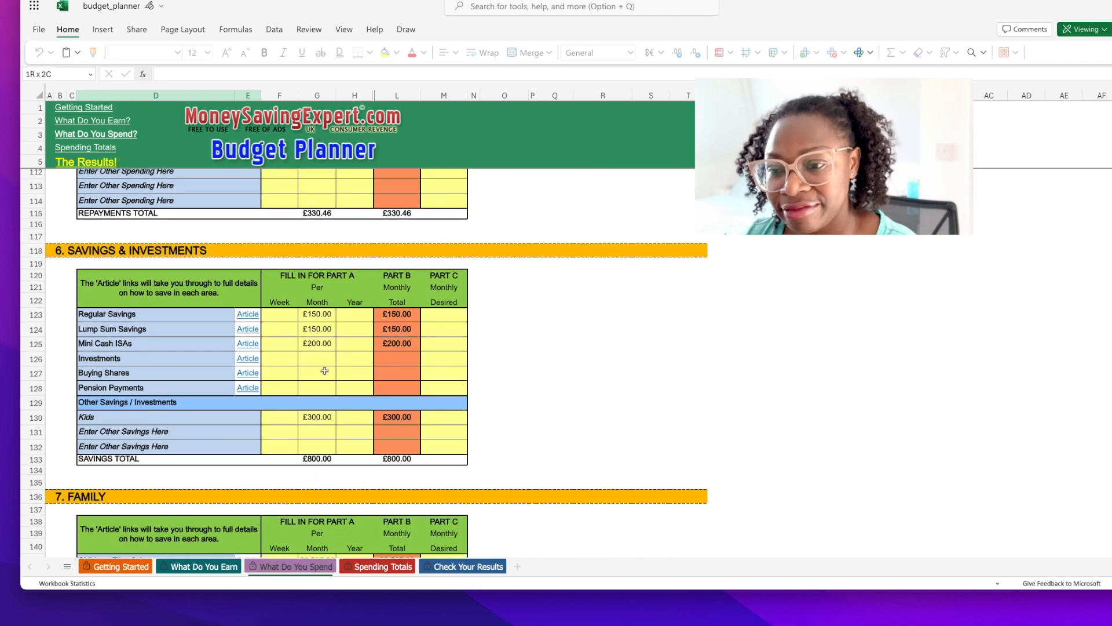
scroll(down, 3)
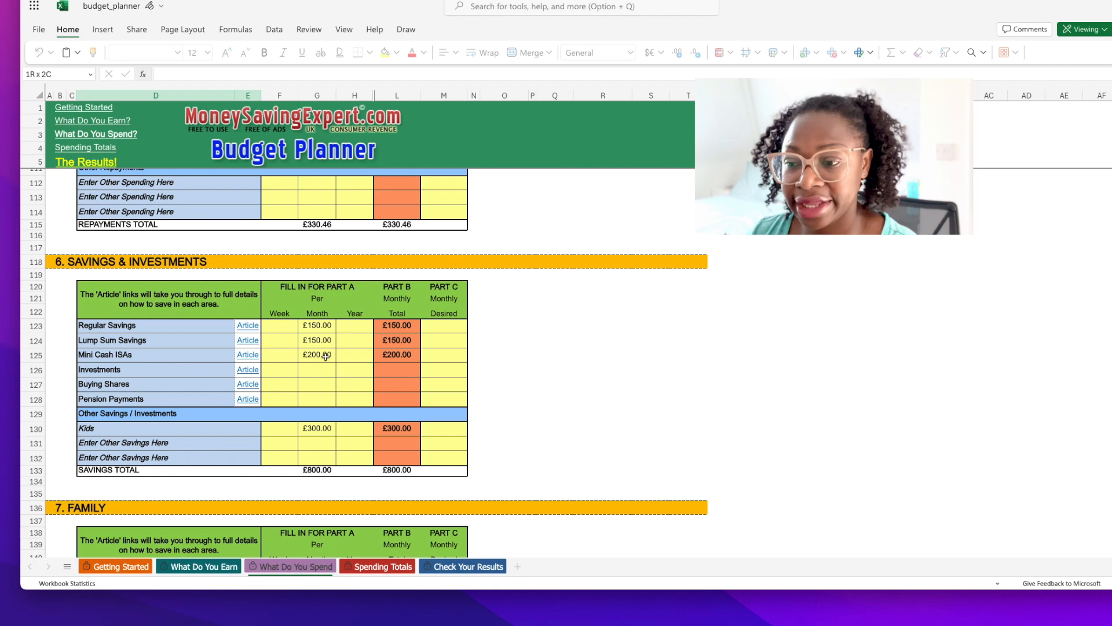
click(316, 354)
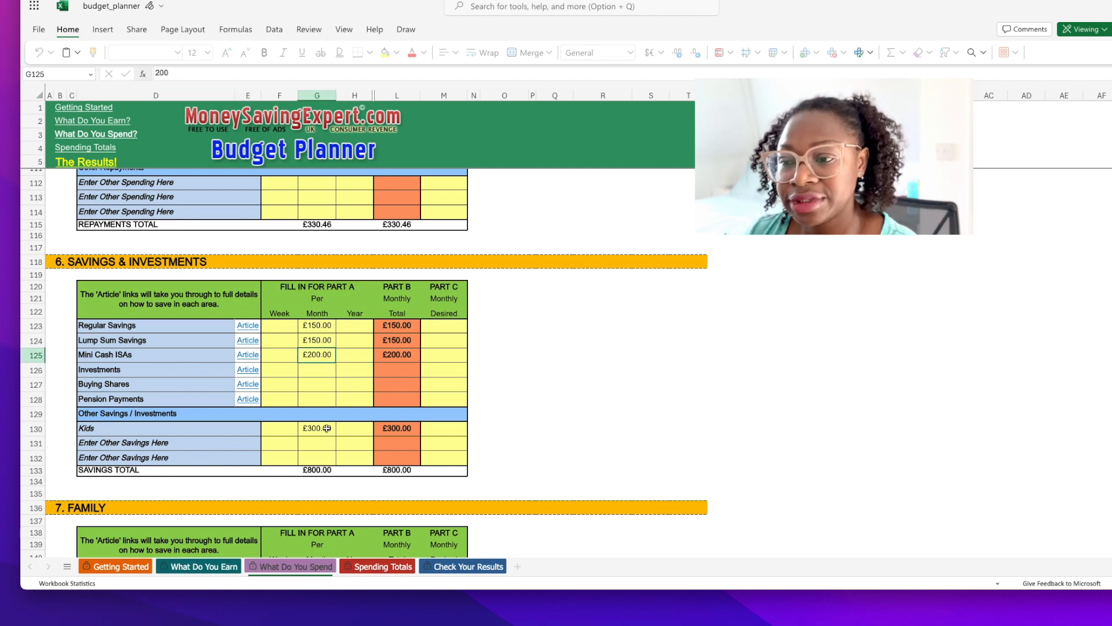
click(317, 428)
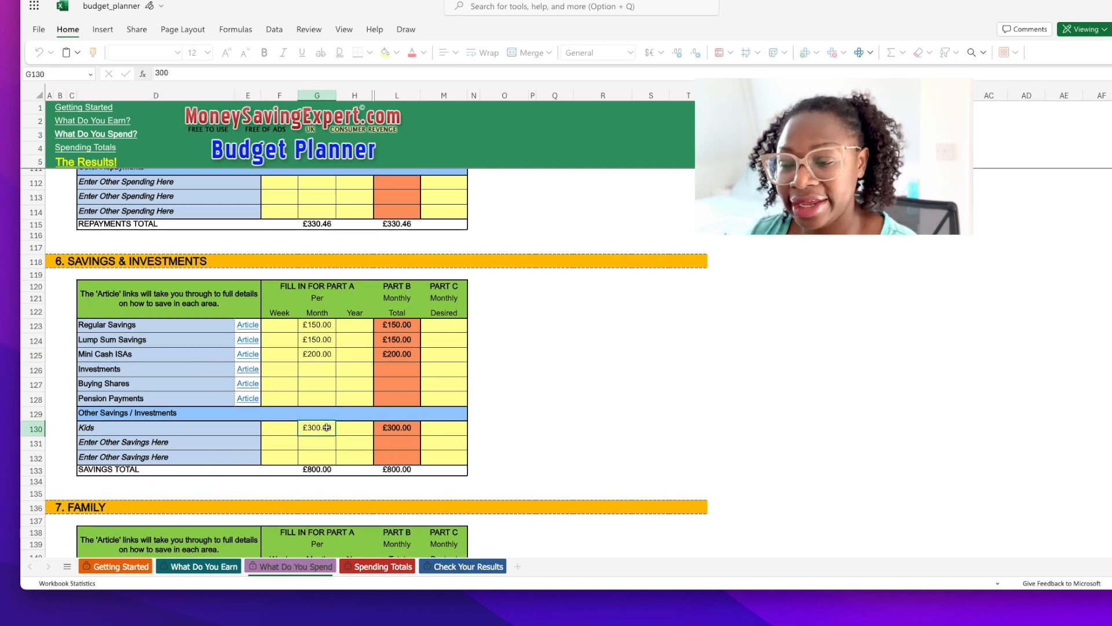
Check the Family amounts: £2,535 childcare, baby sitting, and yearly drama and swimming costs
scroll(down, 3)
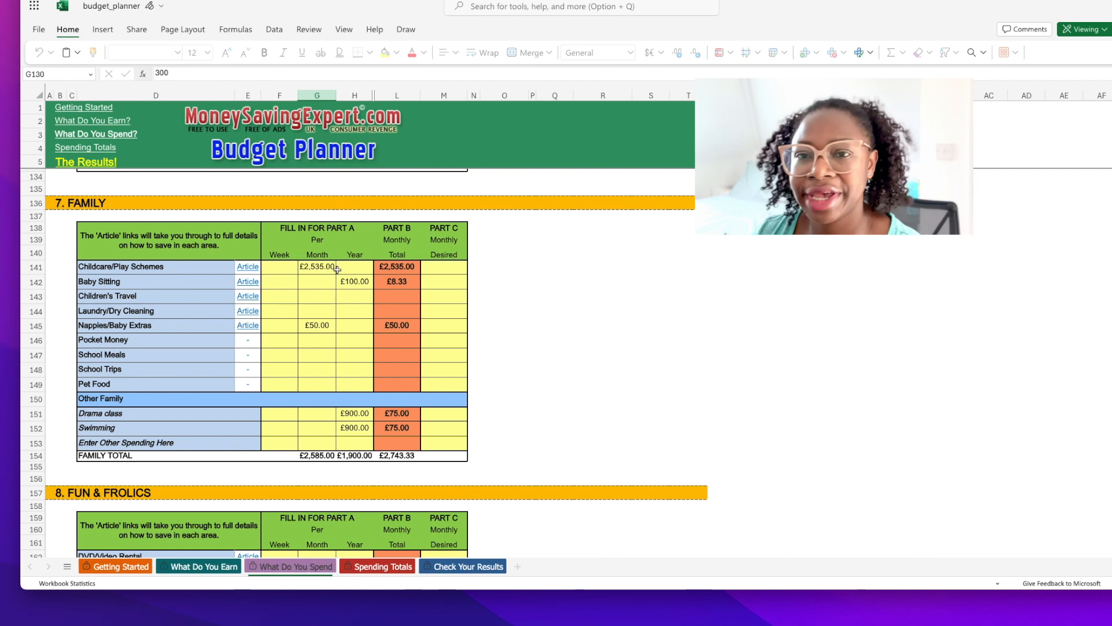
click(316, 266)
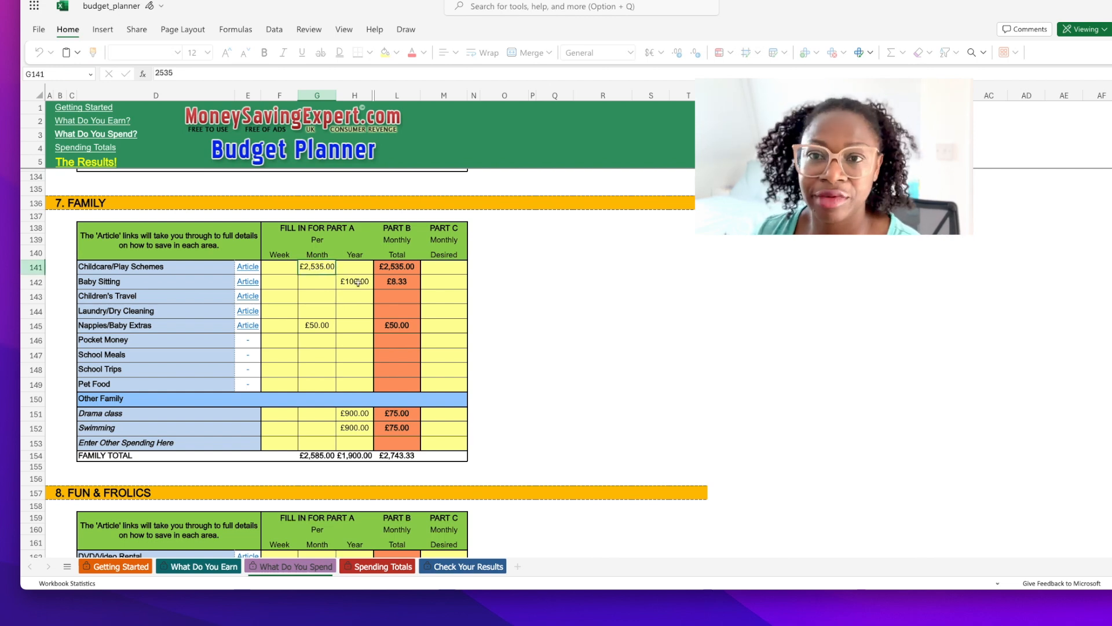
click(355, 282)
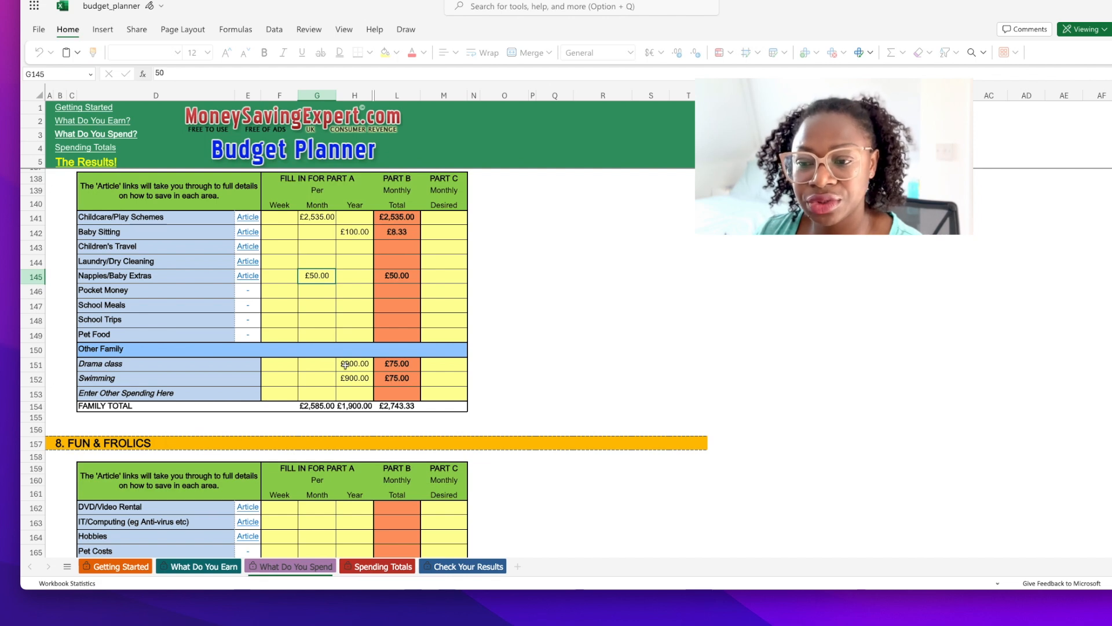
click(354, 364)
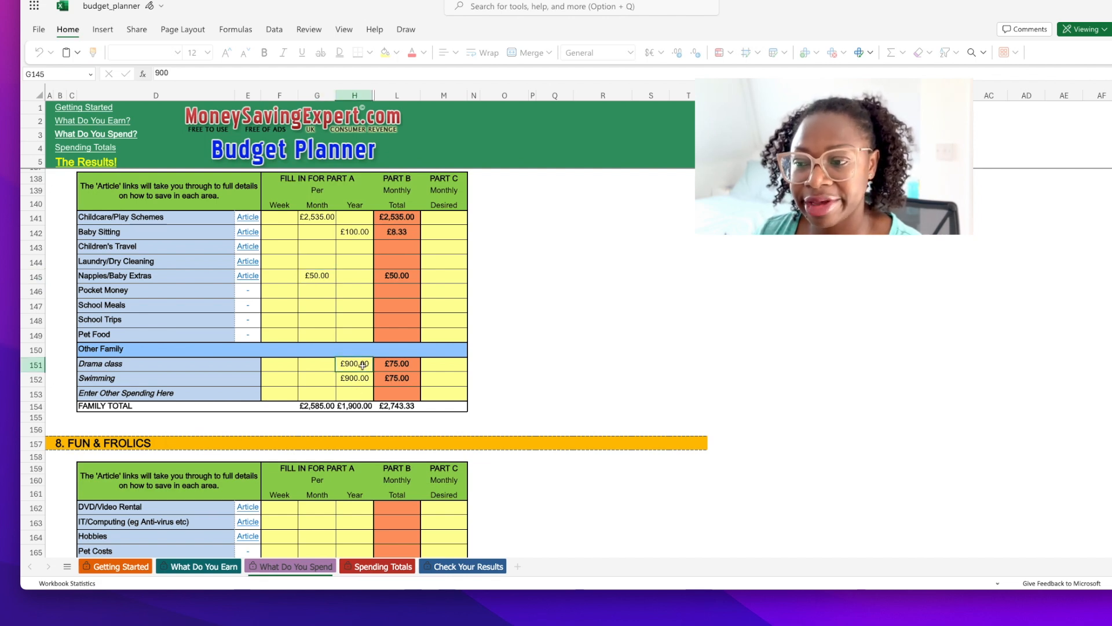
click(354, 378)
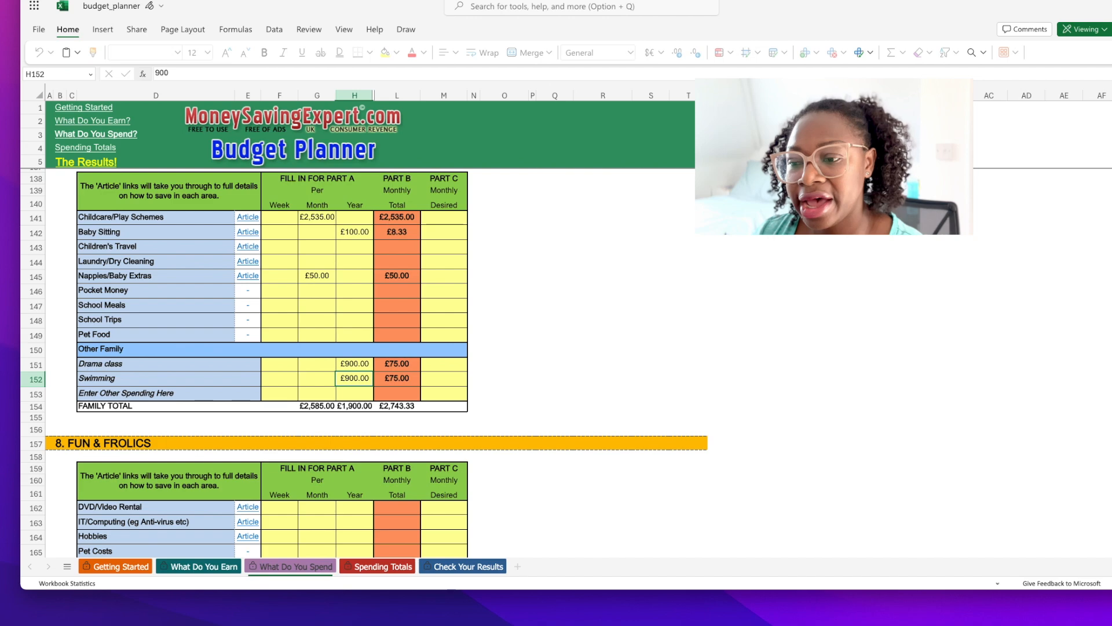
Review the Netflix, Prime and Apple storage rows totalling £26.49 a month
scroll(down, 3)
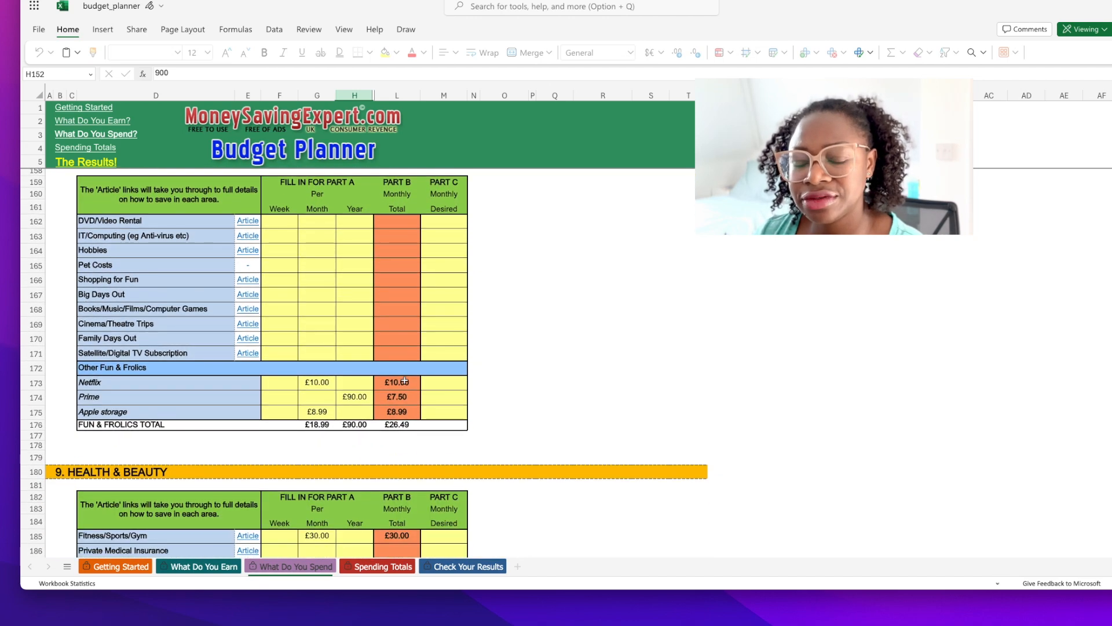
scroll(down, 3)
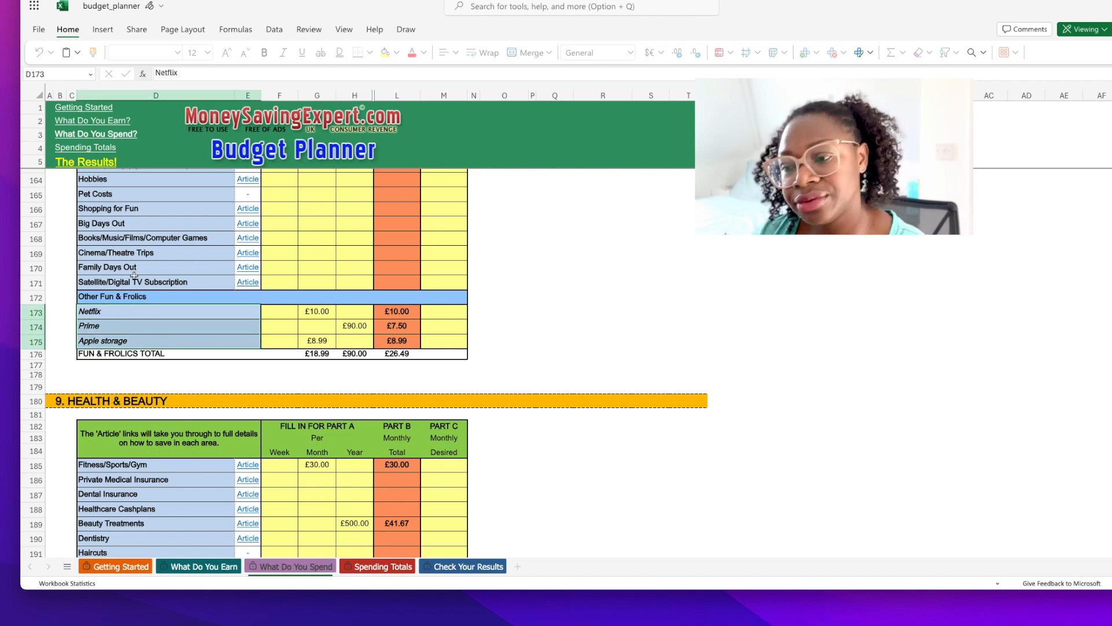
click(155, 238)
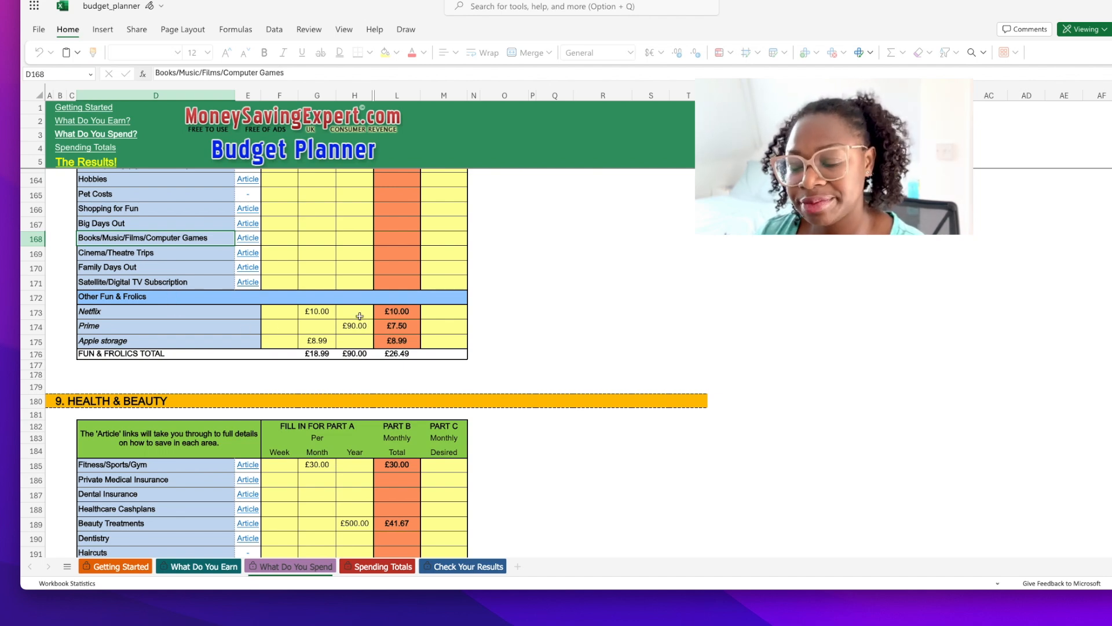
scroll(down, 3)
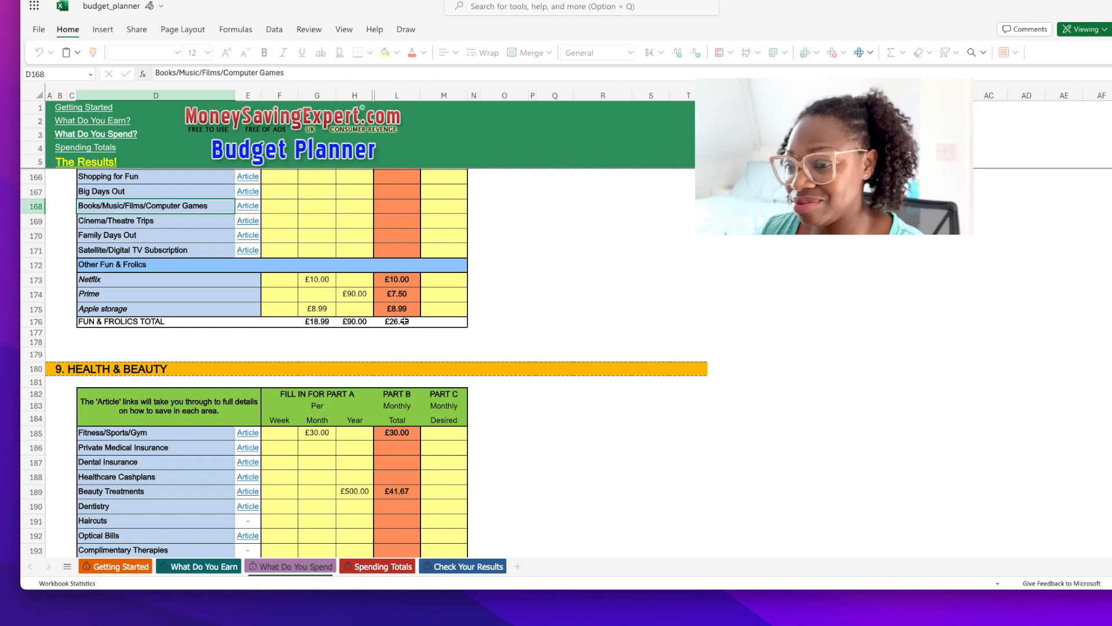
Scroll through Health & Beauty (£71.67 monthly) down to Clothes (£41.67 monthly)
scroll(down, 3)
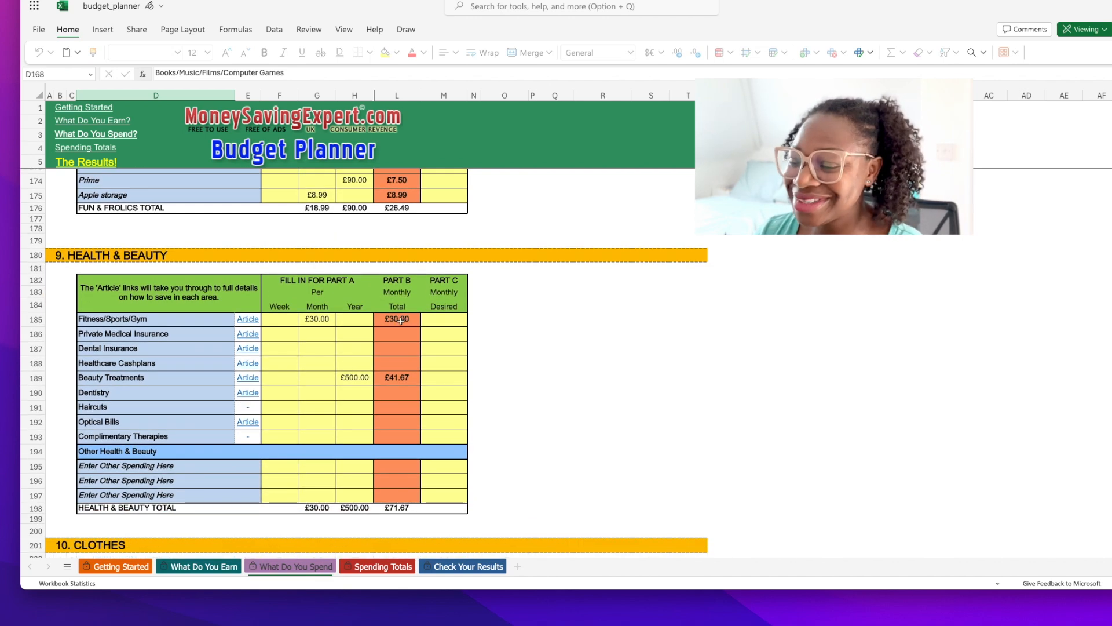
scroll(down, 3)
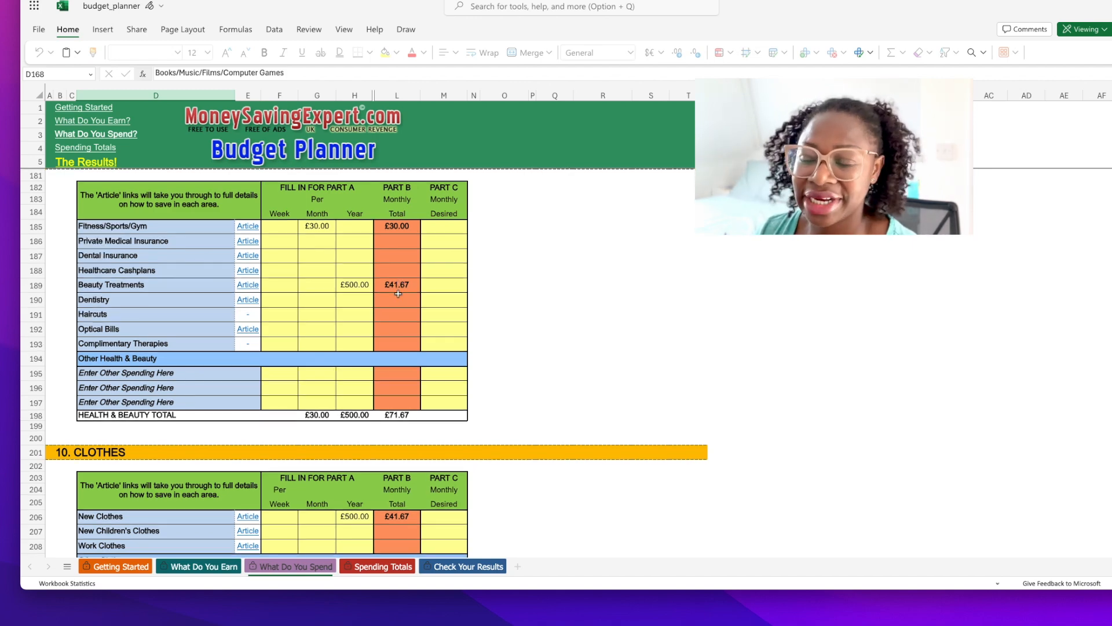
scroll(down, 3)
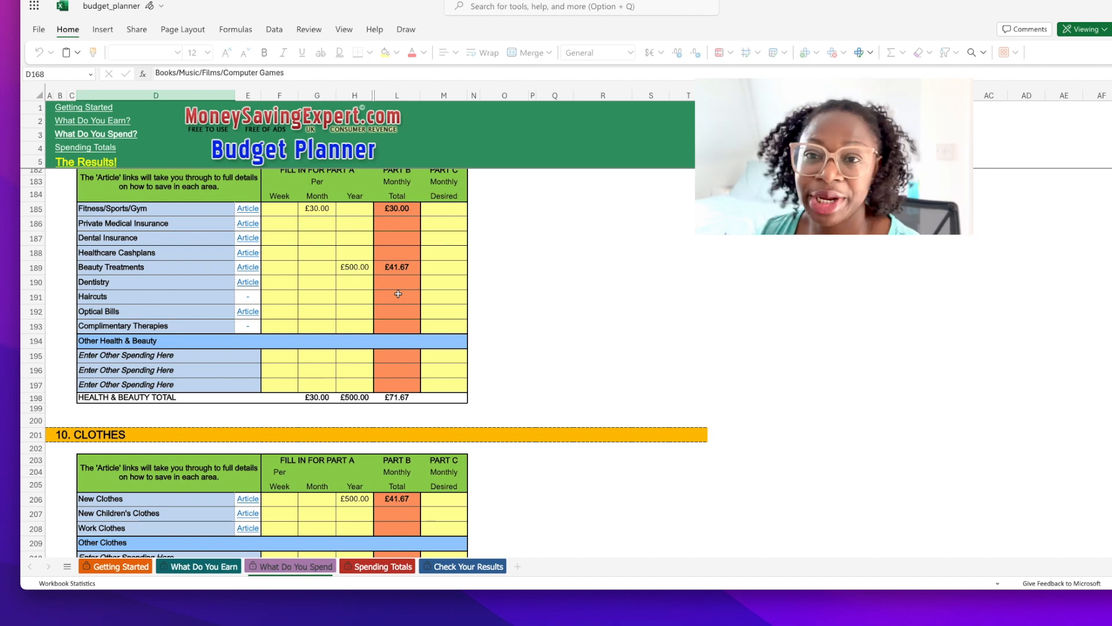
scroll(down, 3)
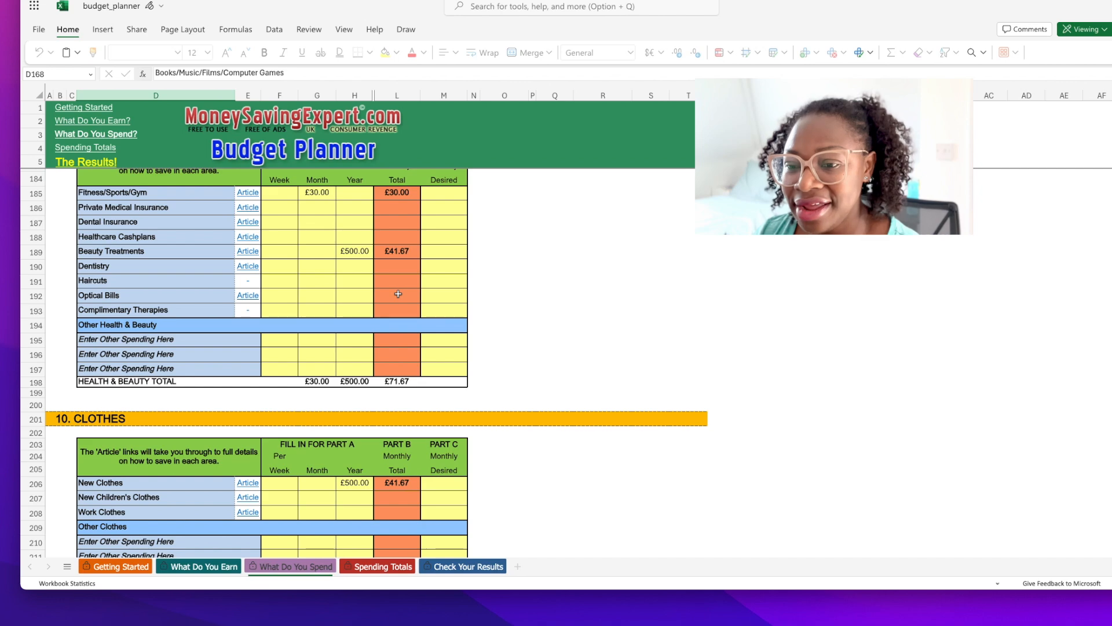
scroll(down, 3)
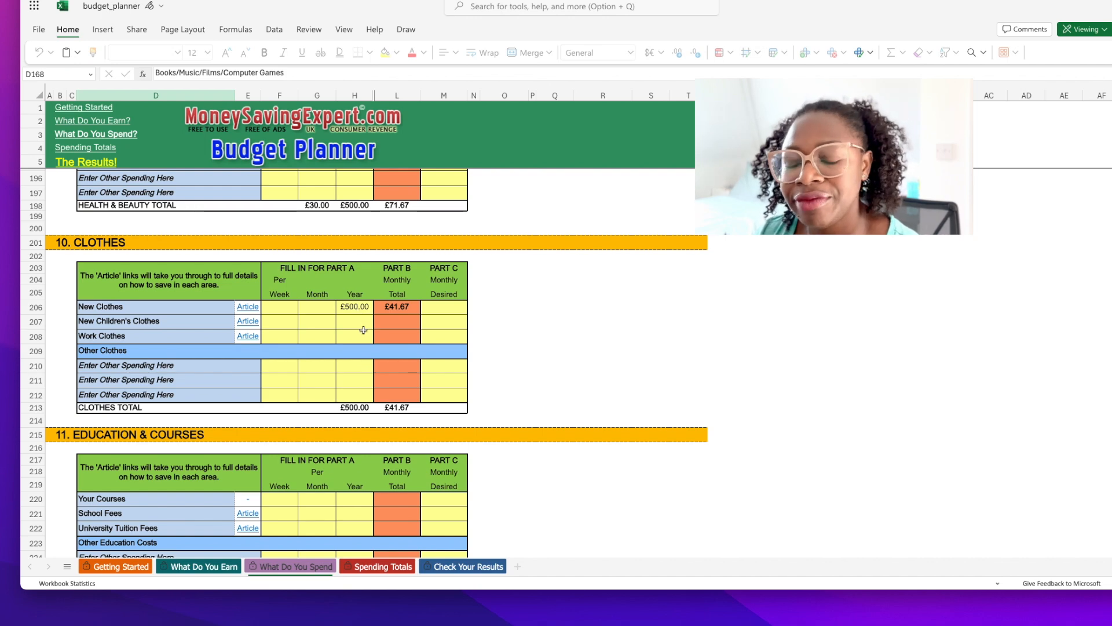
Scroll past Education & Courses to Big One Offs (£16.67) and Odds & Sods (£100)
scroll(down, 3)
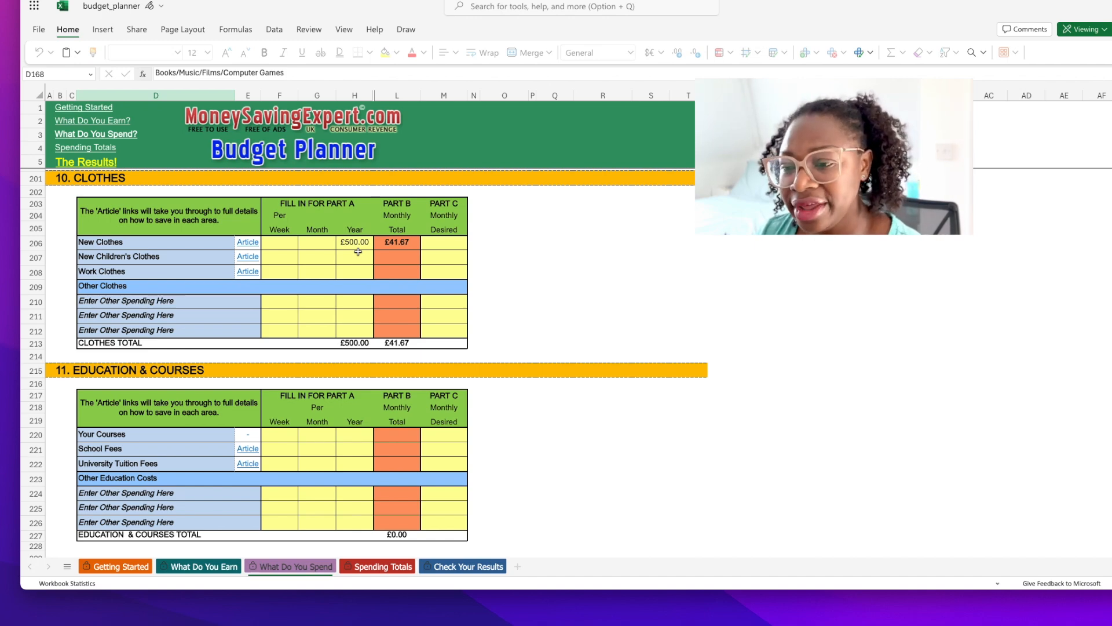
scroll(down, 3)
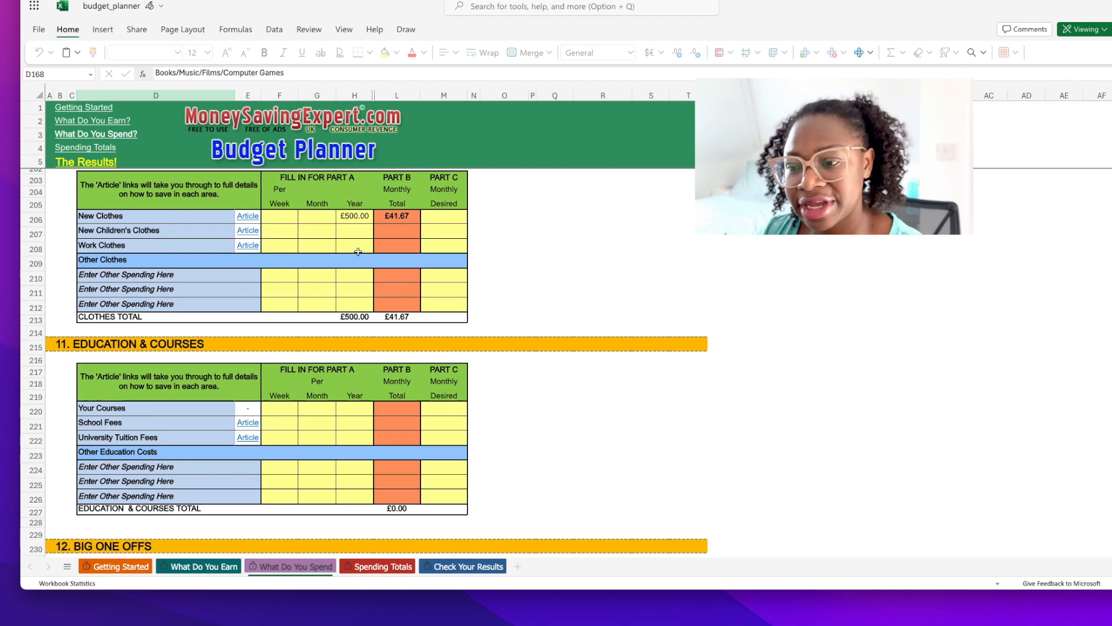
scroll(down, 3)
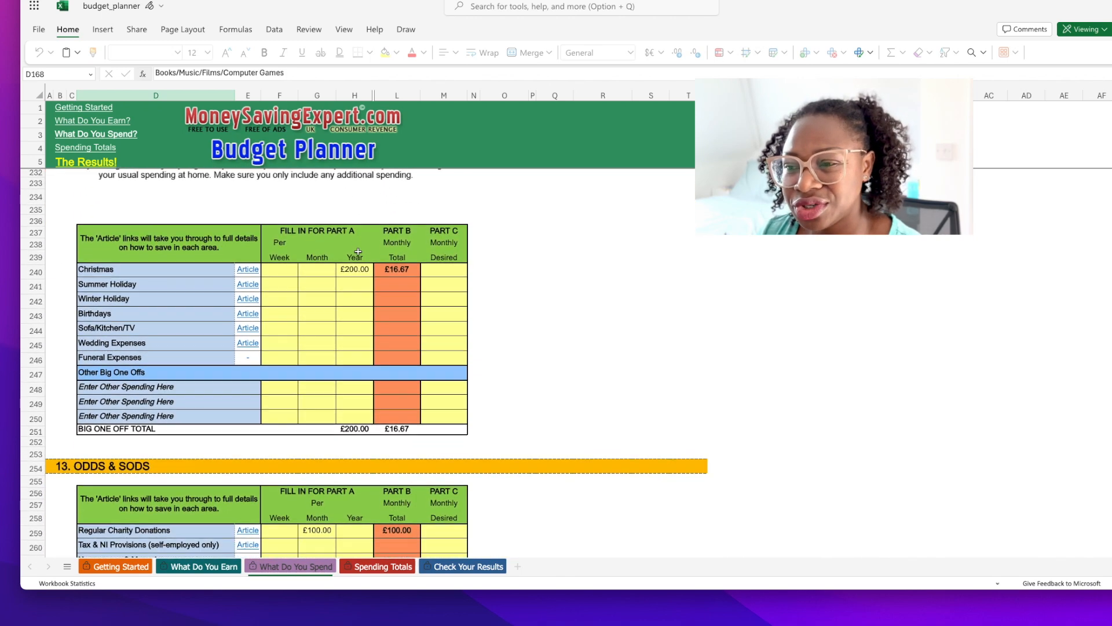
scroll(down, 3)
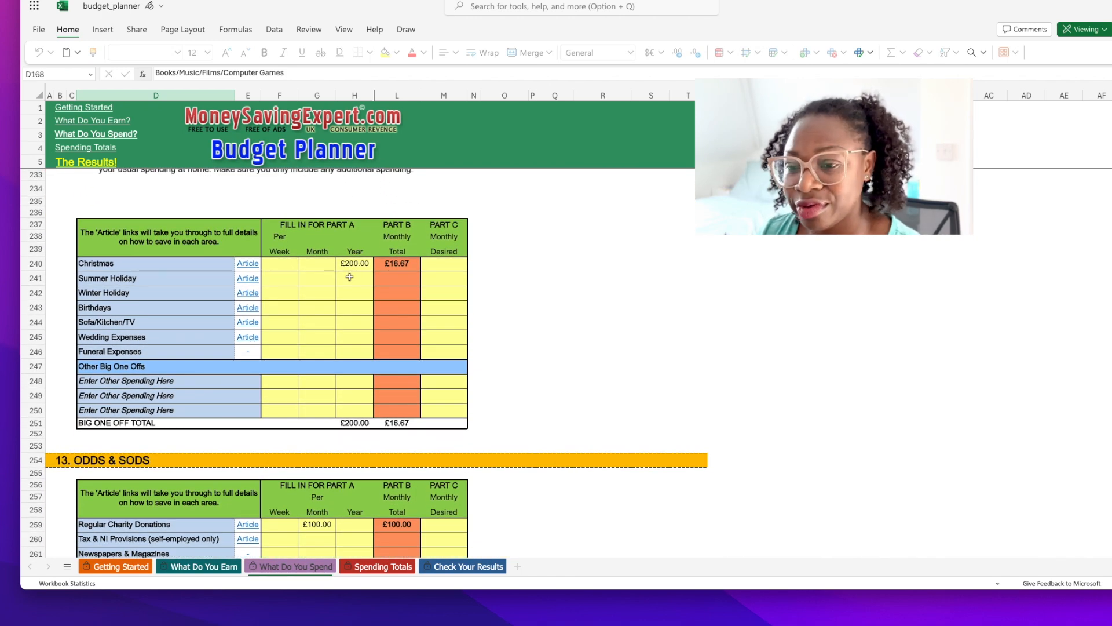
scroll(down, 3)
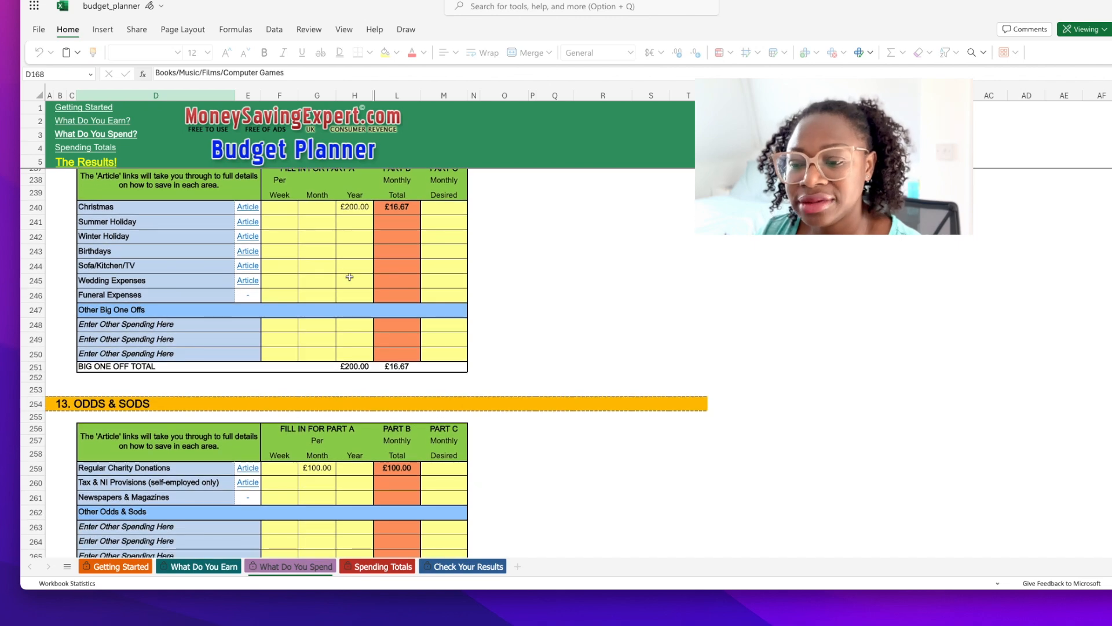
scroll(down, 3)
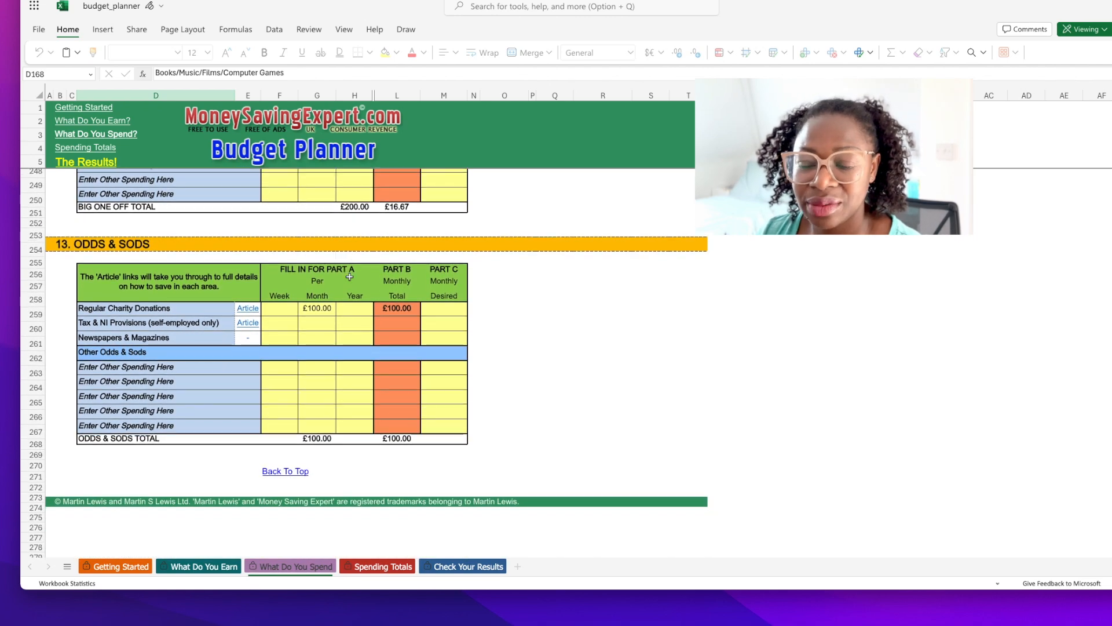
scroll(down, 3)
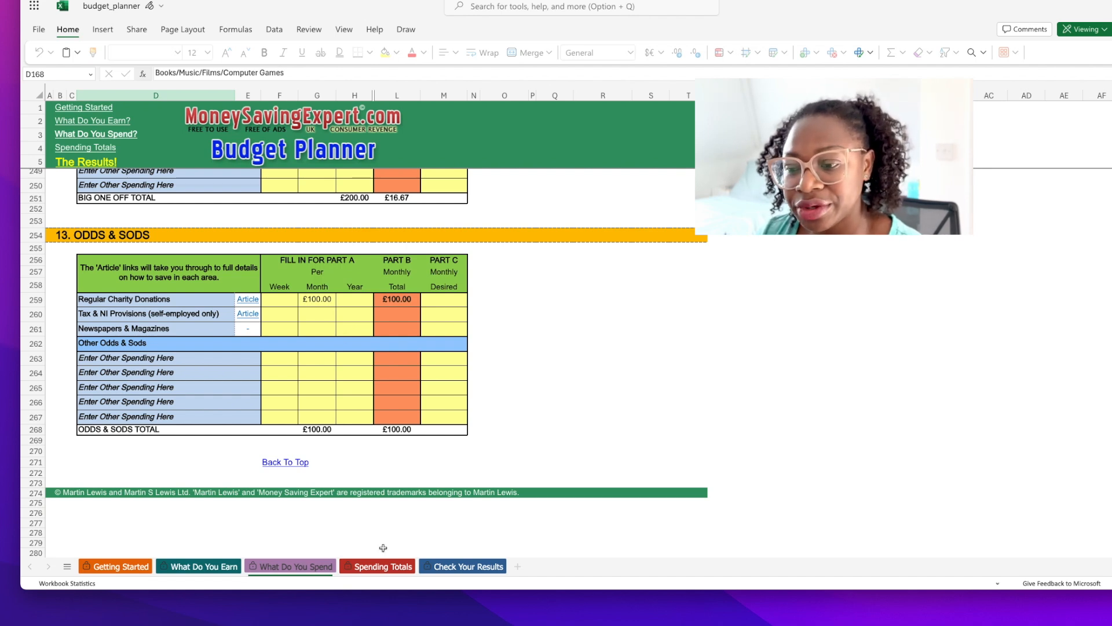
View the Spending Totals sheet showing £9,433.68 monthly spend and the category pie chart
click(383, 566)
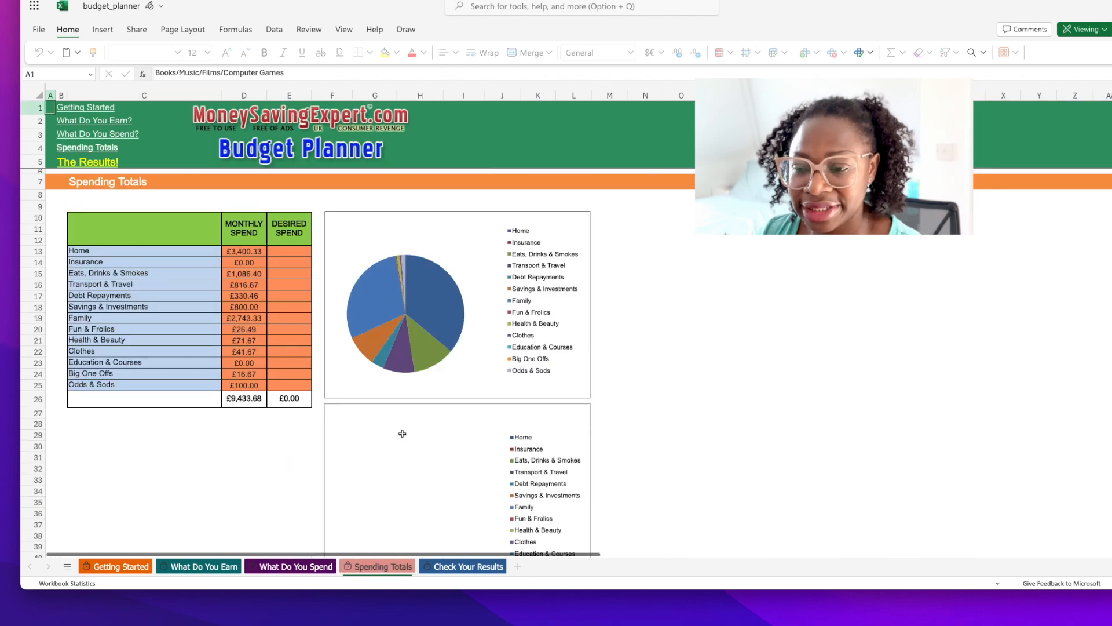
mouse_move(380, 481)
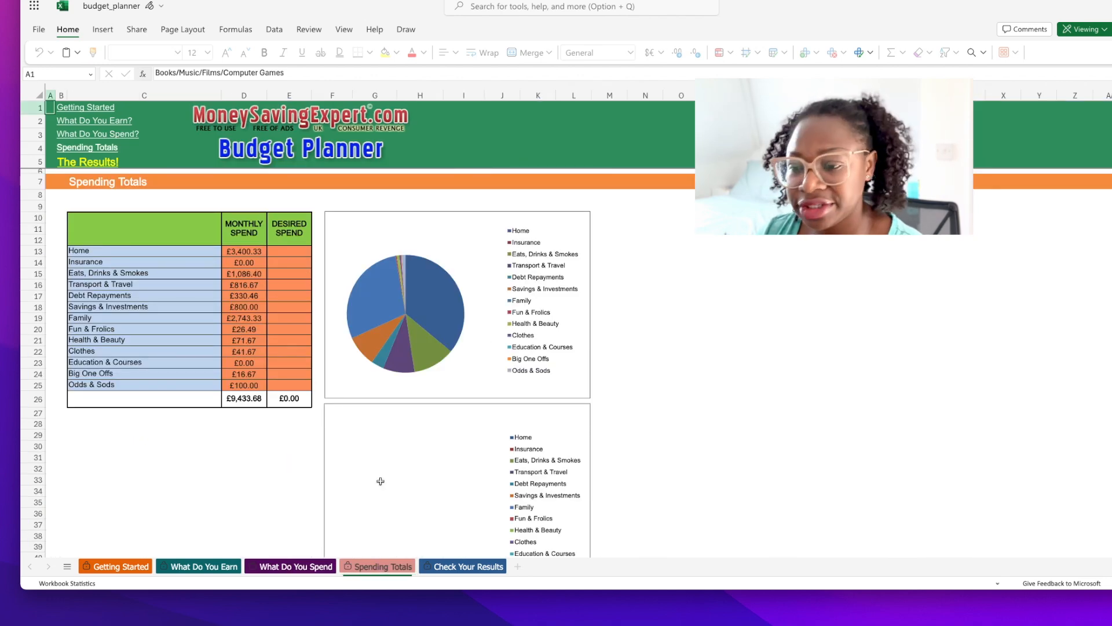
mouse_move(278, 471)
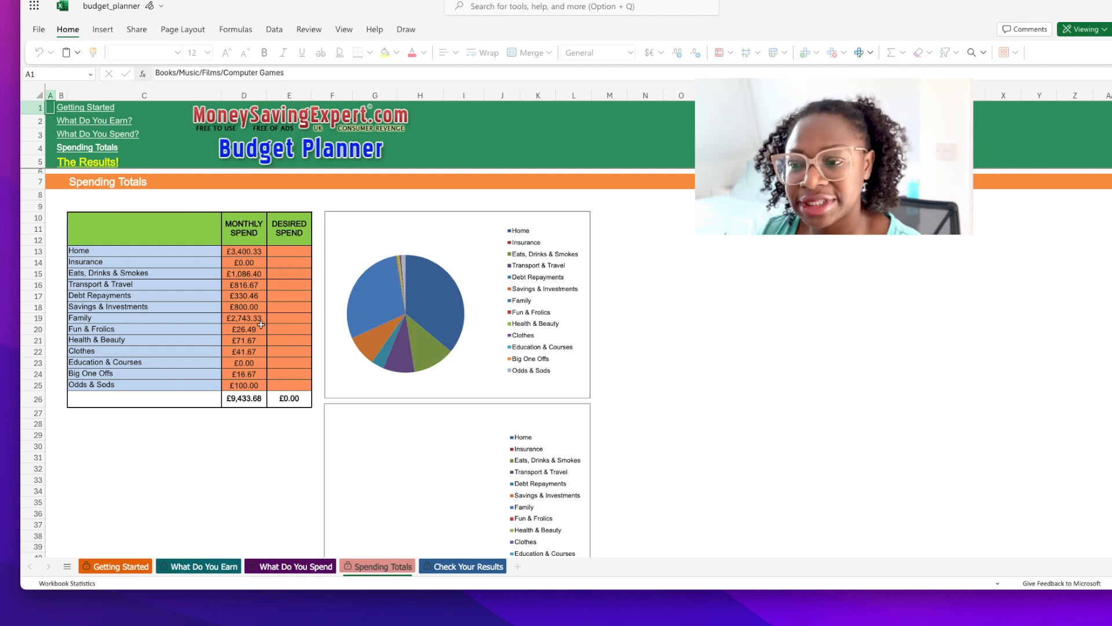
Show Check Your Results and scroll to the £16.32 monthly surplus messages
click(461, 566)
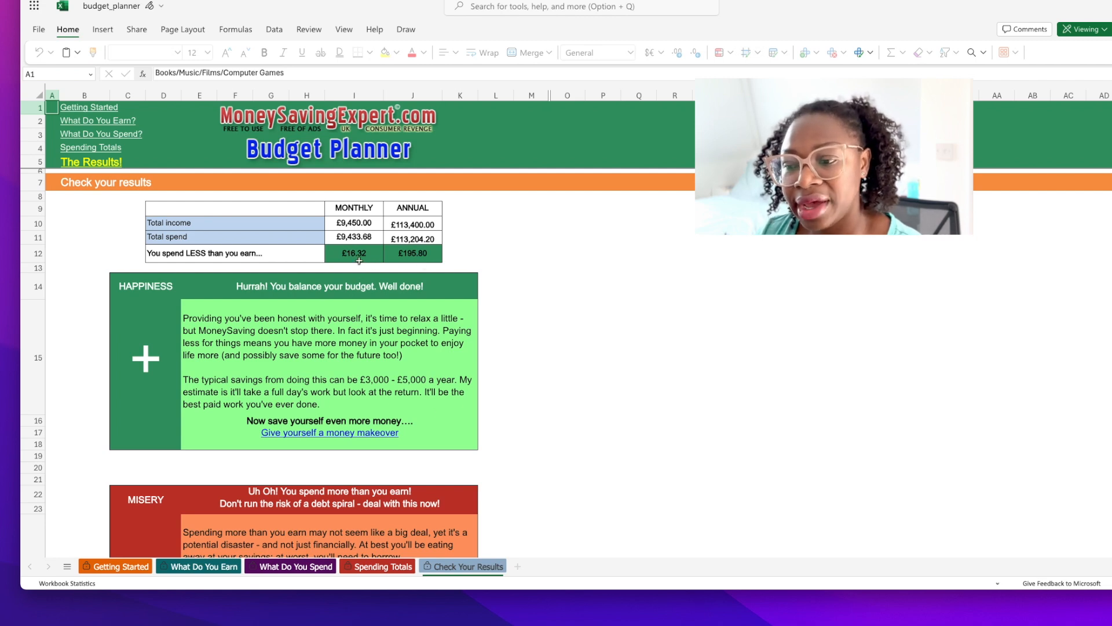
scroll(down, 3)
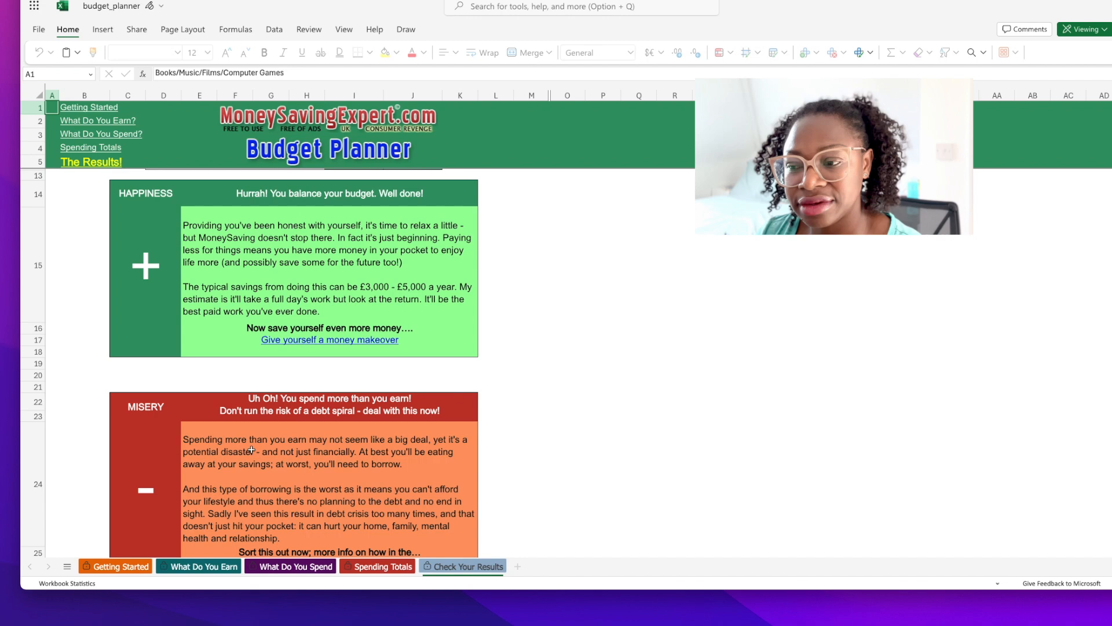
scroll(down, 3)
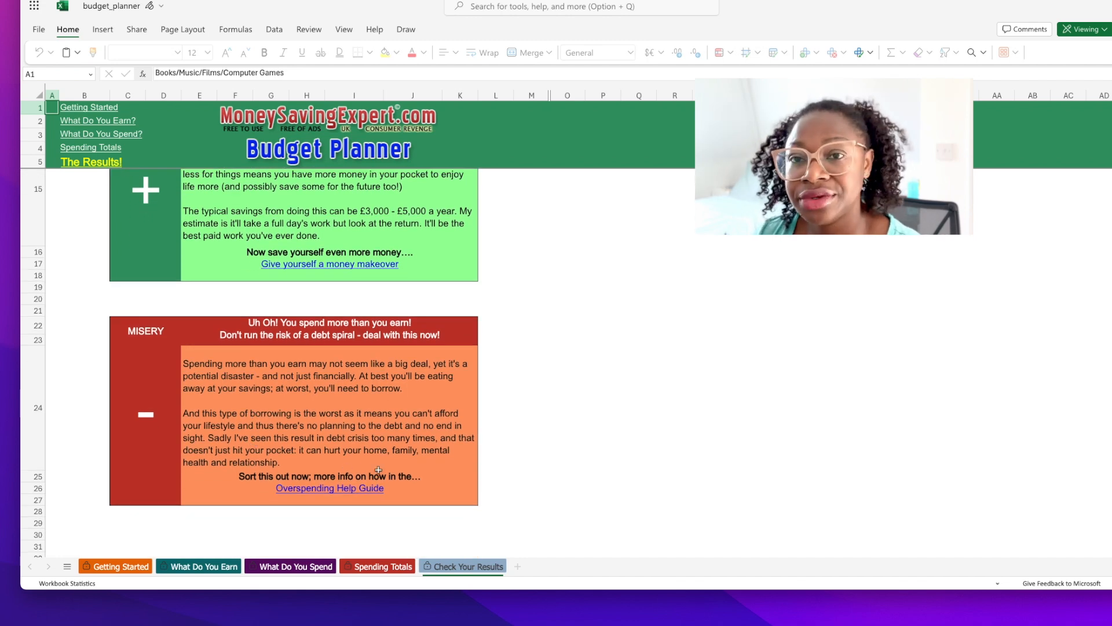